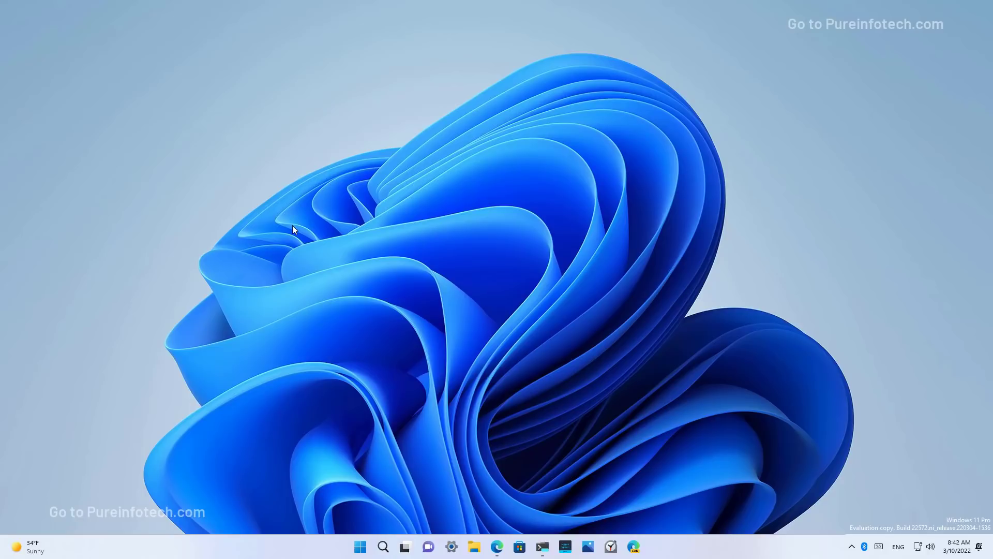
- Search Start for 'terminal', then for 'windows media' to find Media Player Legacy
left_click(360, 546)
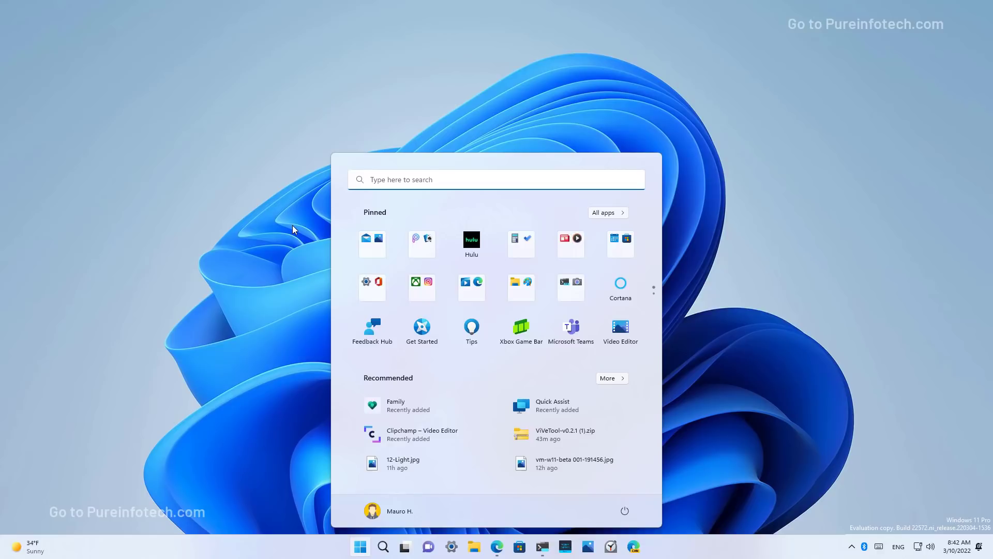
type("ter")
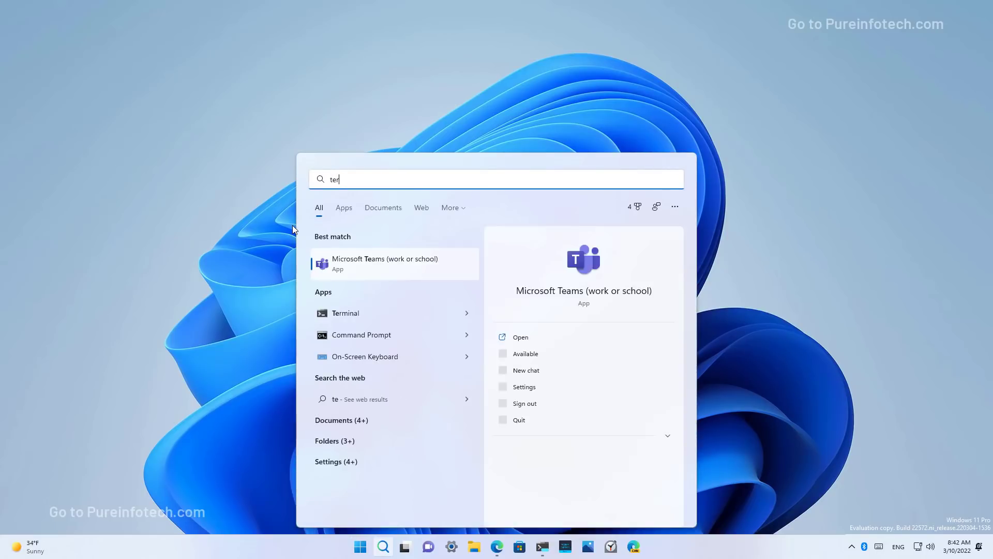
type("rminal")
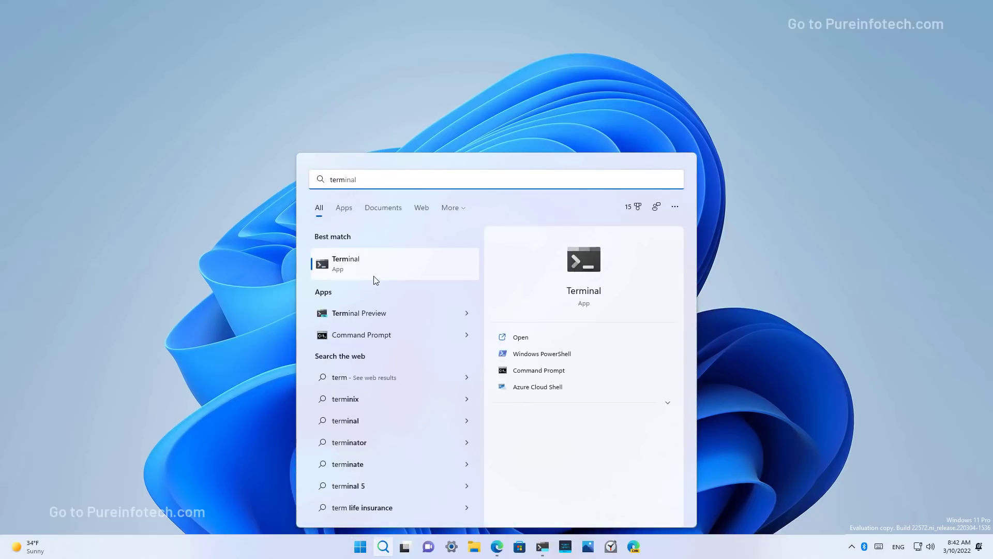
left_click(359, 547)
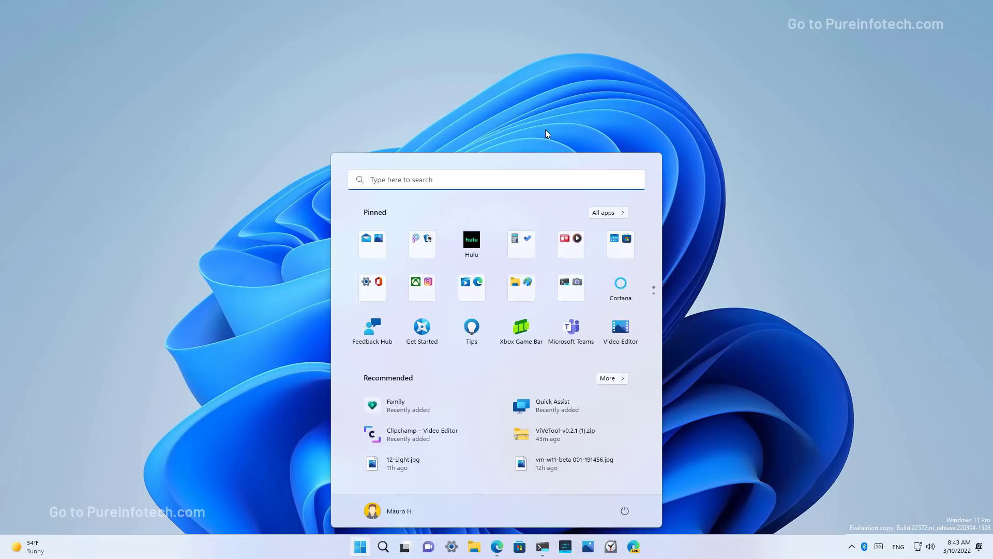
type("windows media")
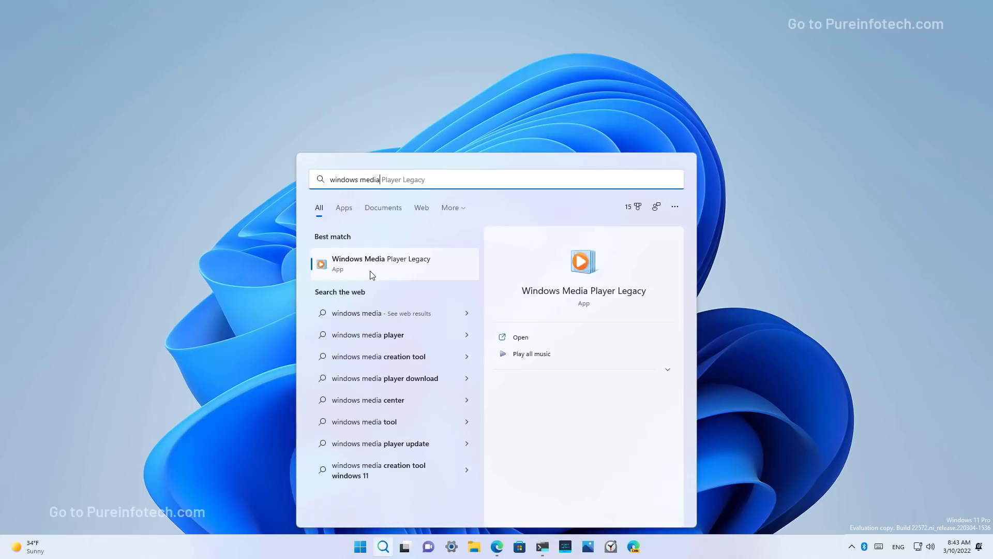
mouse_move(513, 271)
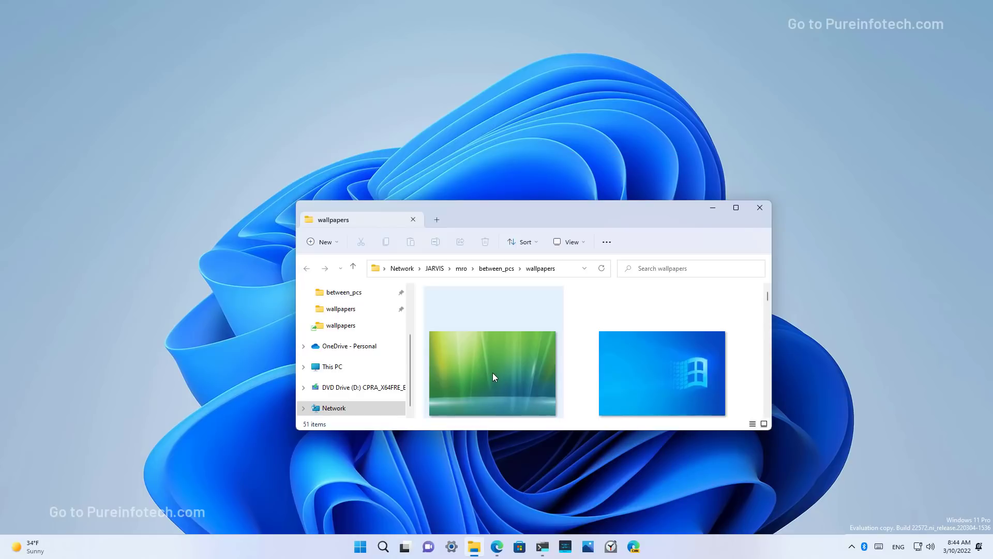
mouse_move(493, 373)
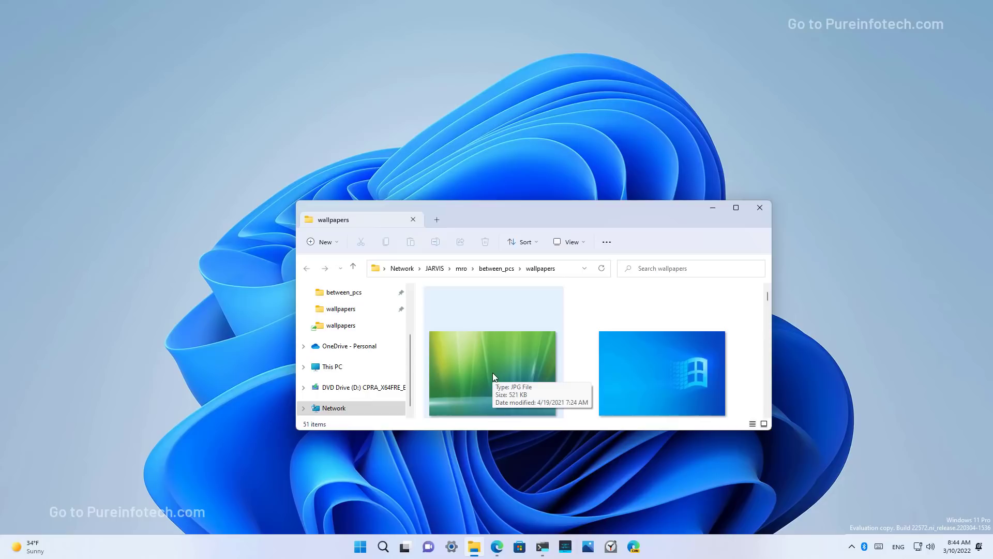
- Open the green wallpaper in Photos, start printing it, then search 'printers & scanners'
right_click(494, 373)
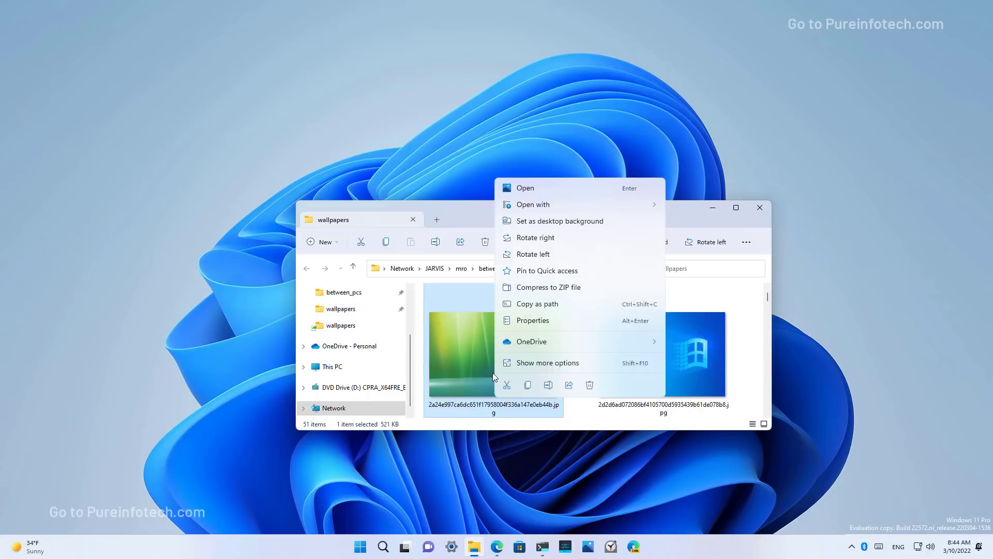
left_click(524, 188)
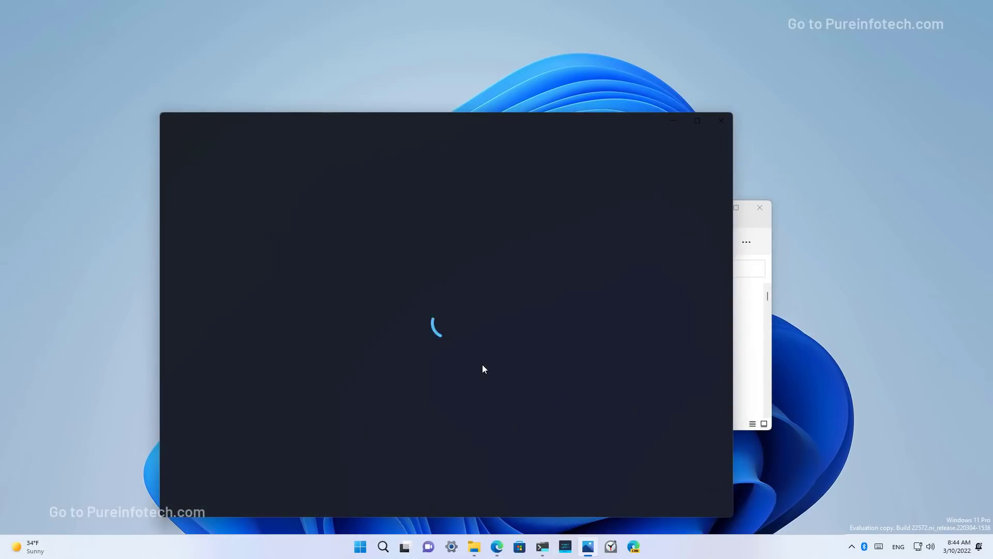
right_click(470, 282)
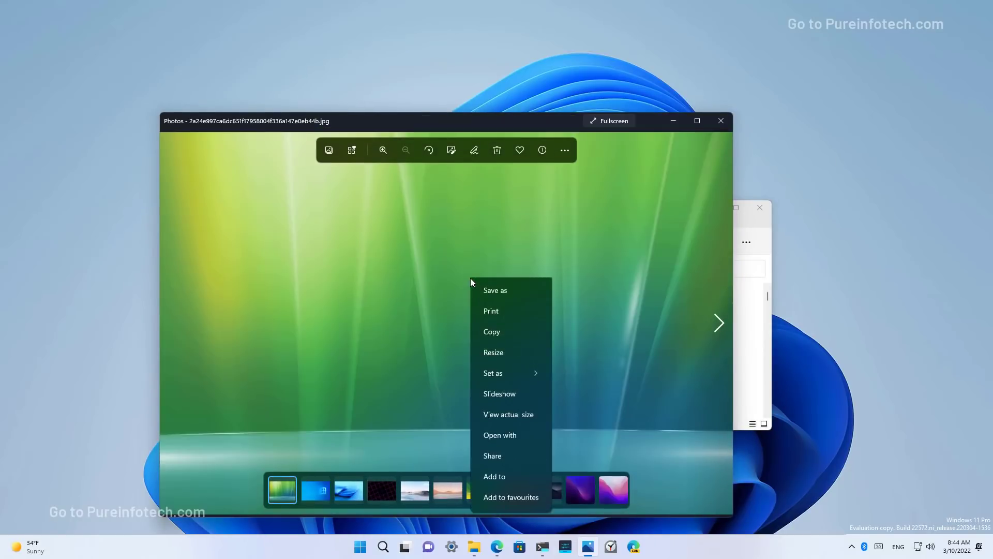
left_click(491, 311)
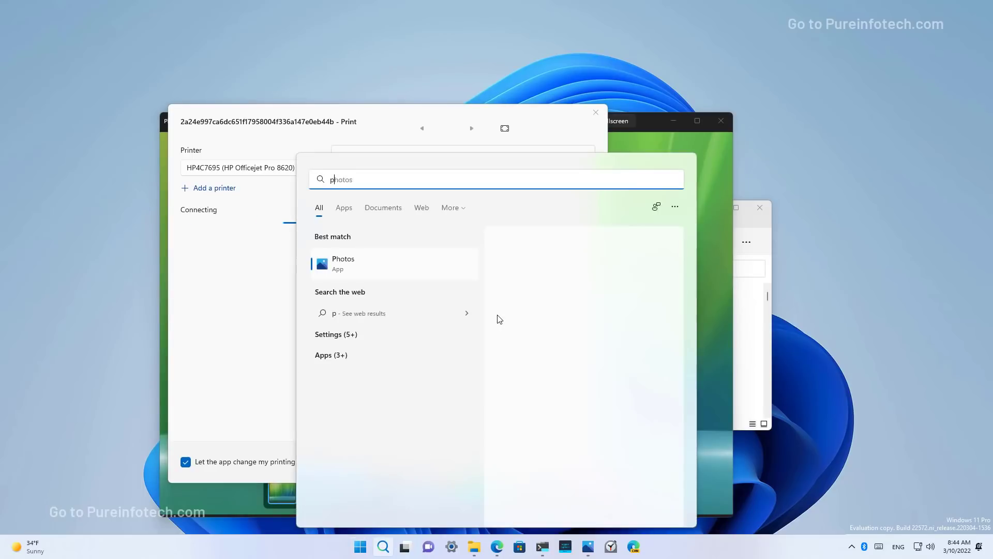
type("printers & scanners")
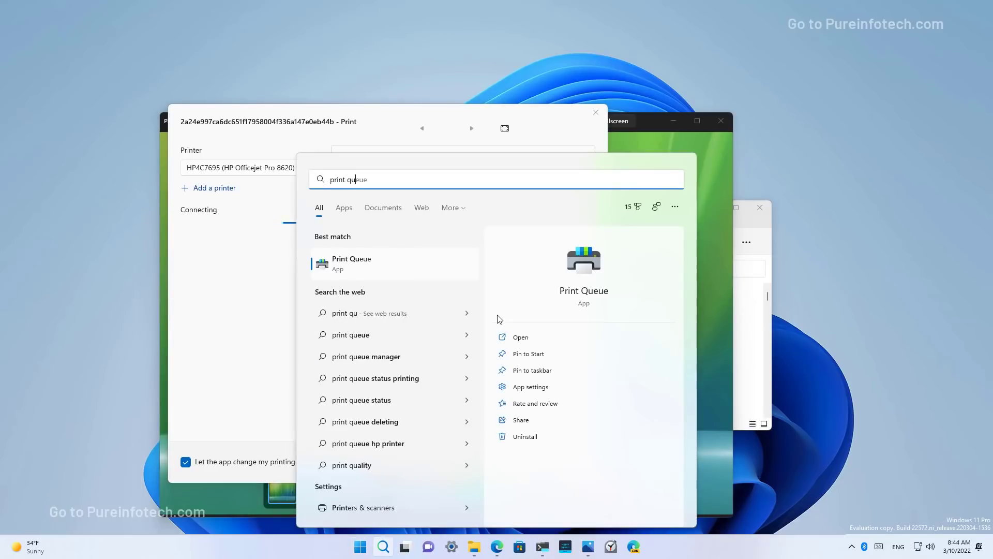
- Open Print Queue, show the failed job's actions, and select the HP Officejet Pro 8620
left_click(521, 336)
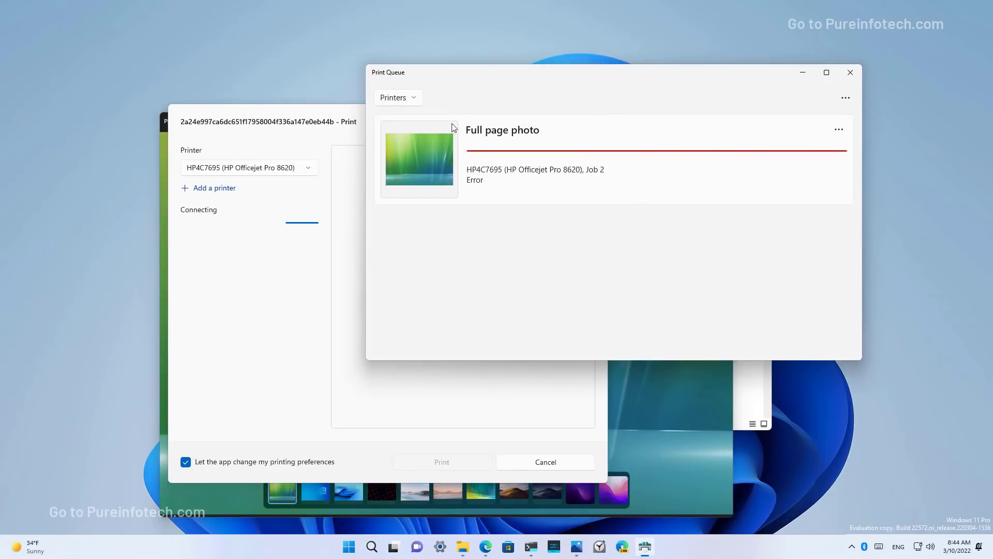
mouse_move(443, 181)
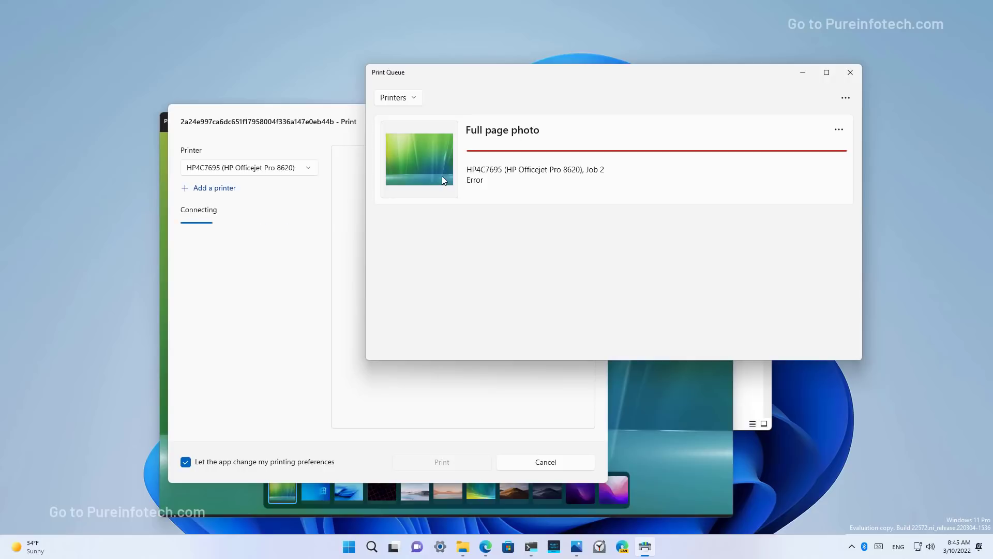
mouse_move(496, 200)
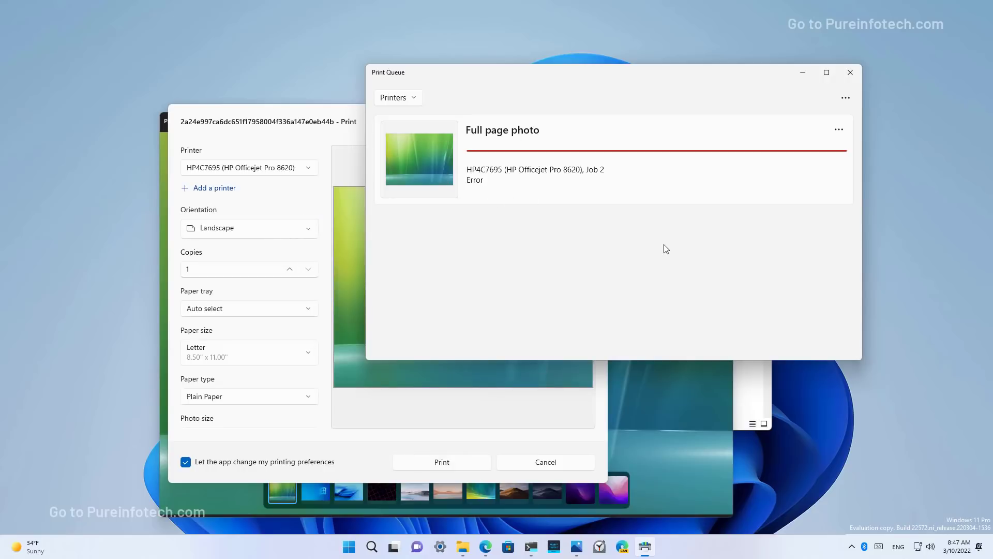
mouse_move(467, 208)
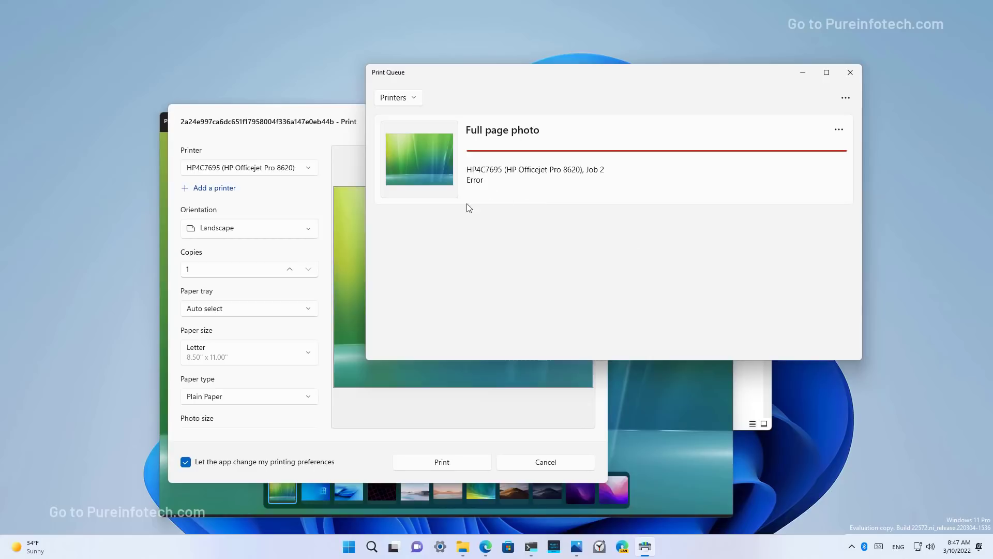
left_click(838, 130)
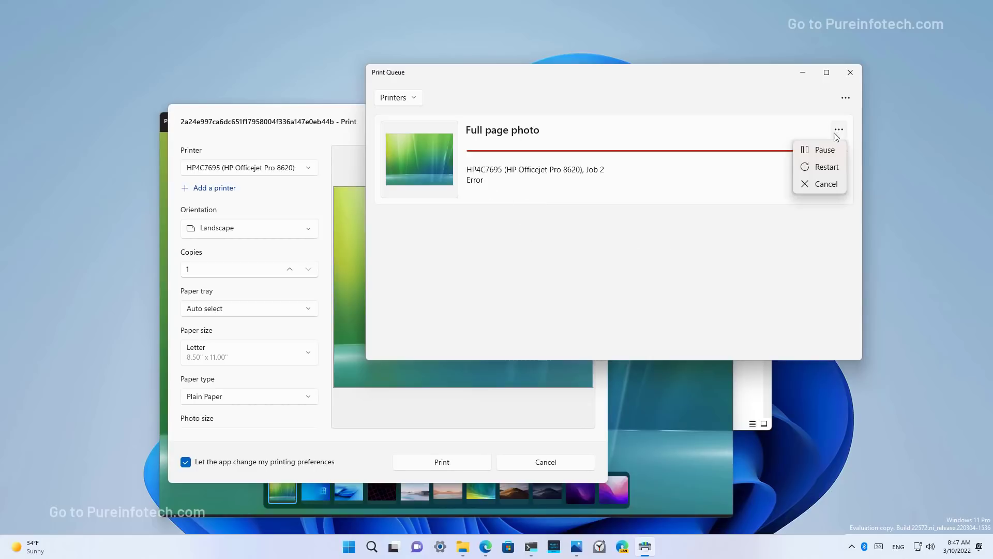
mouse_move(826, 155)
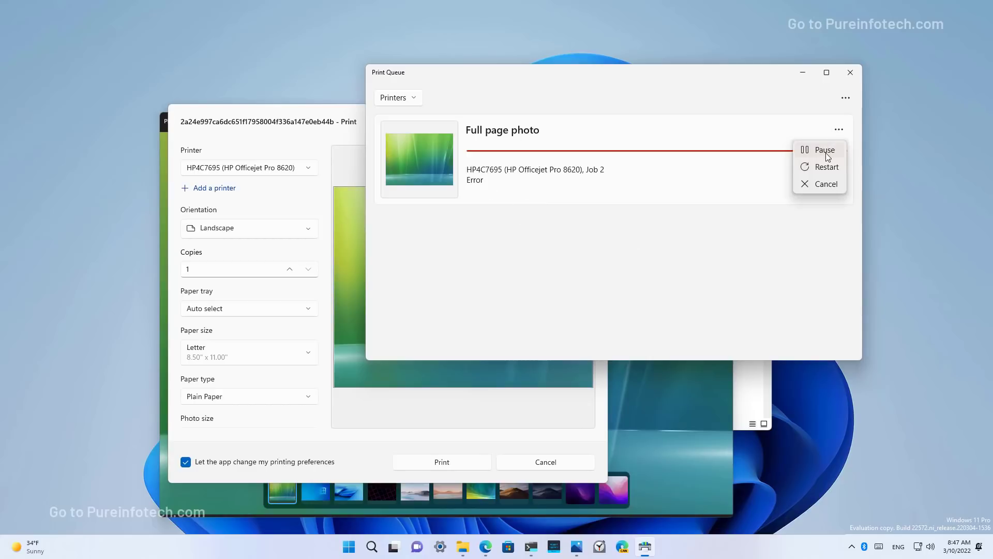
mouse_move(824, 190)
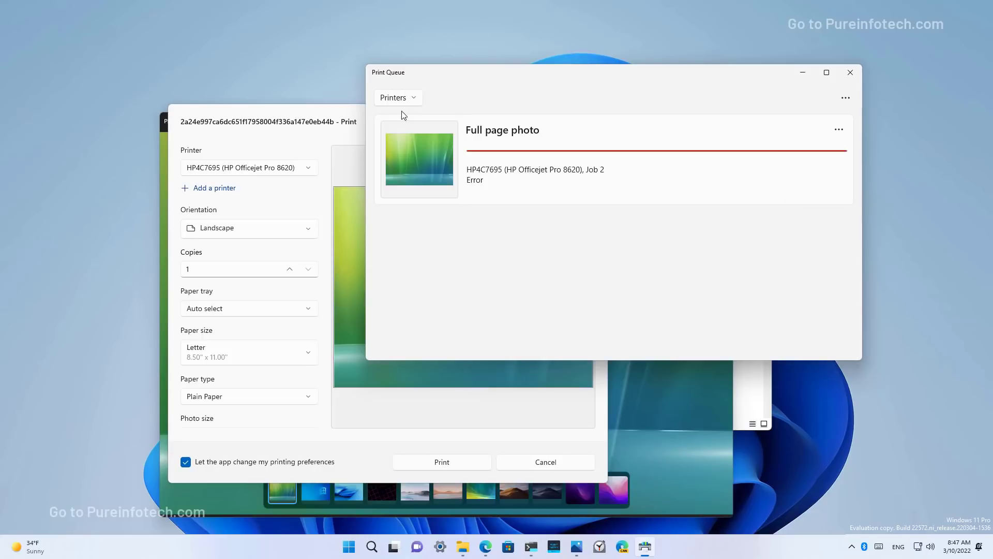
left_click(396, 97)
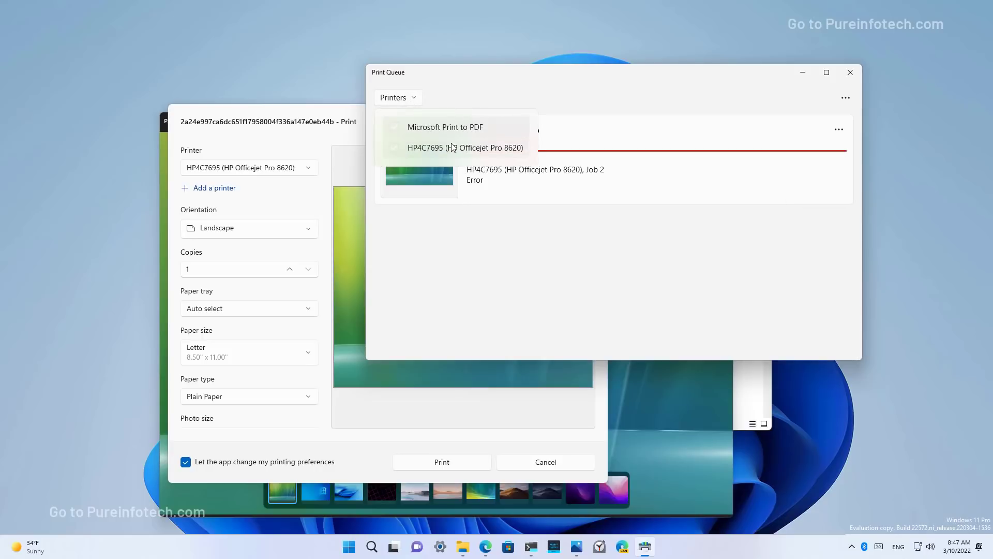
mouse_move(456, 151)
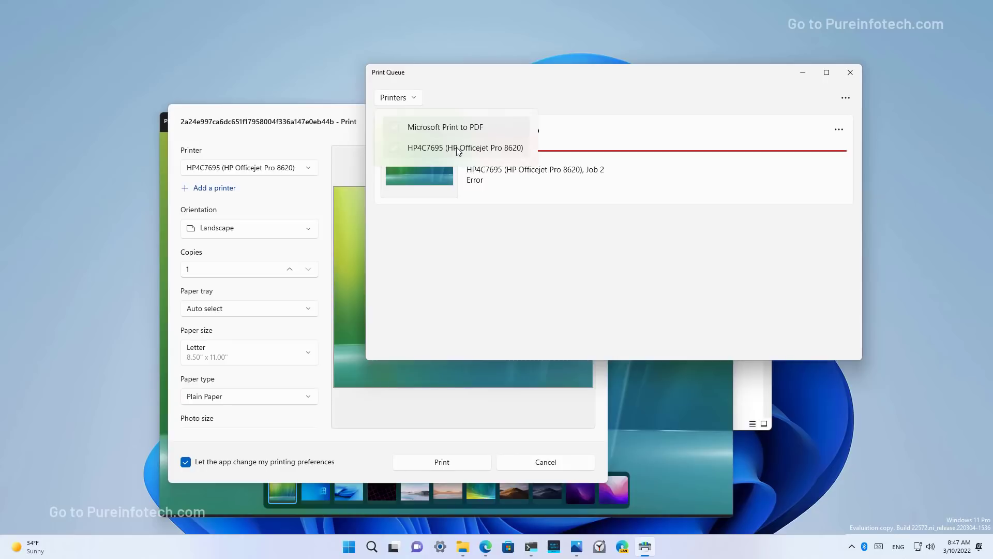
left_click(465, 148)
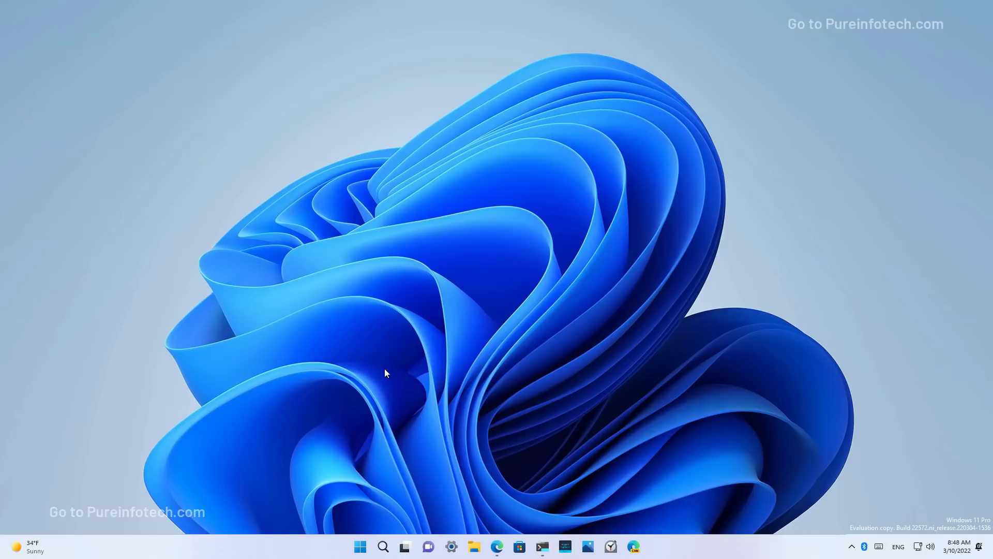
left_click(360, 546)
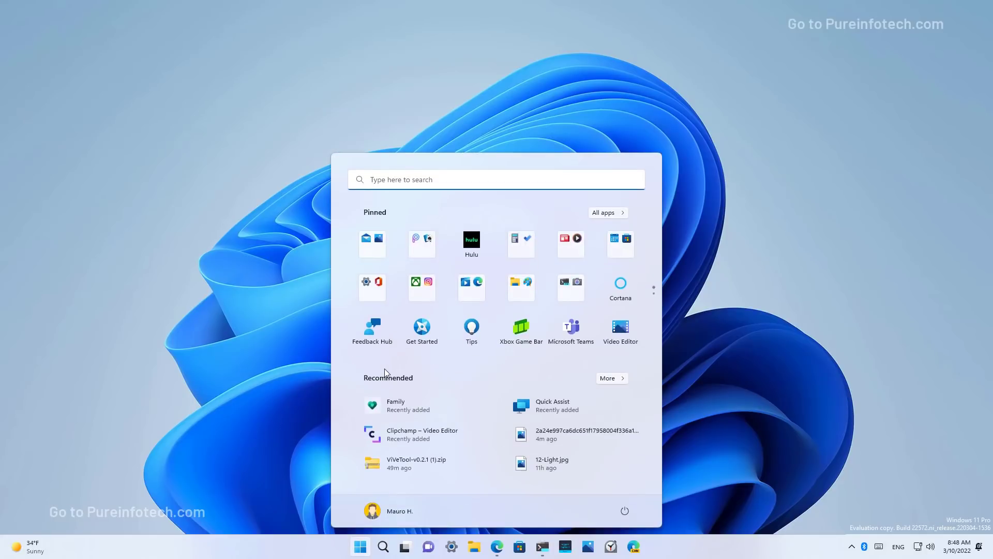
type("quick assist")
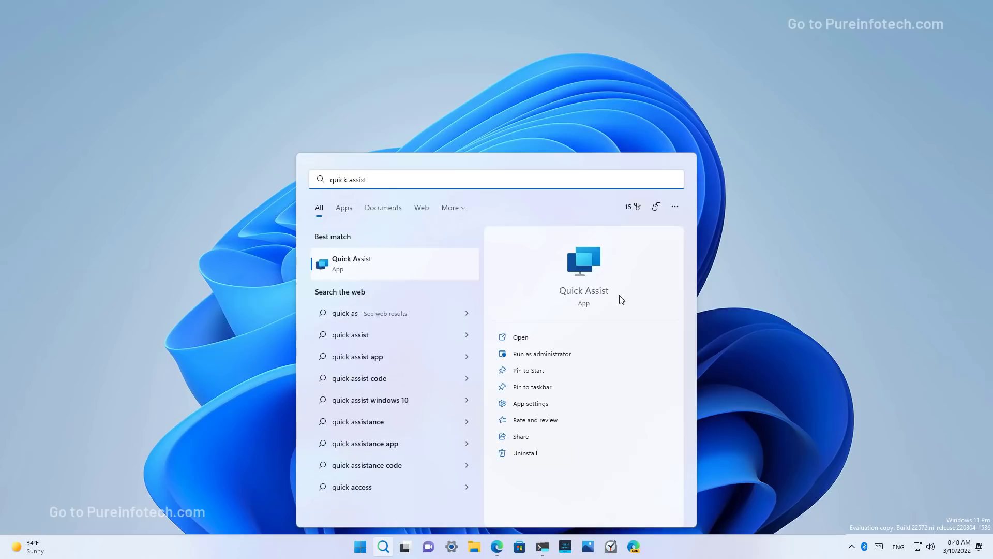
mouse_move(584, 287)
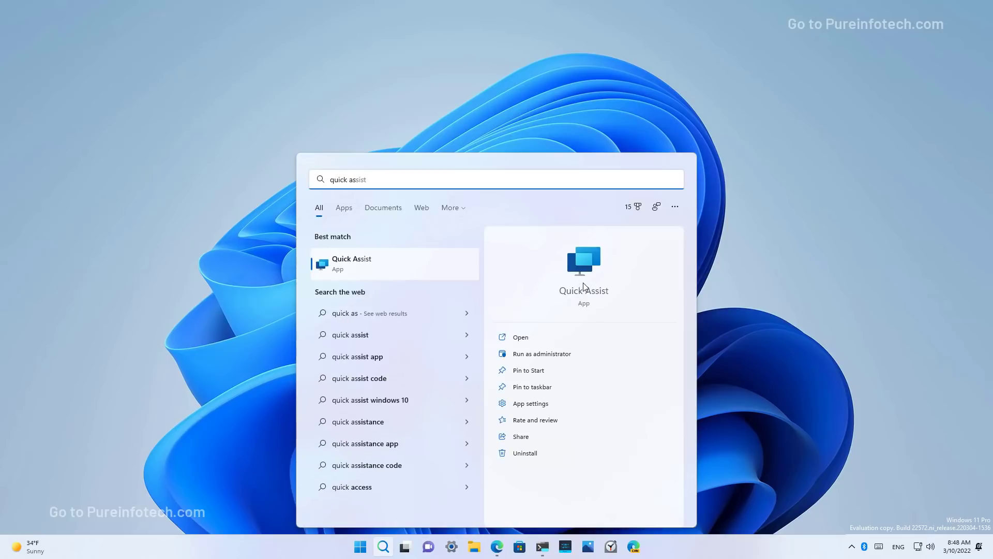
mouse_move(595, 258)
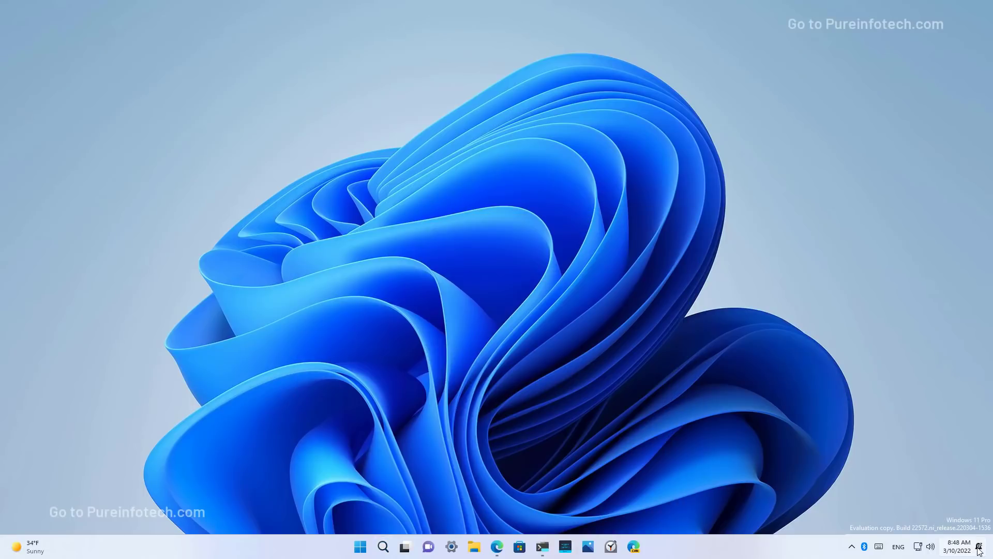
mouse_move(979, 547)
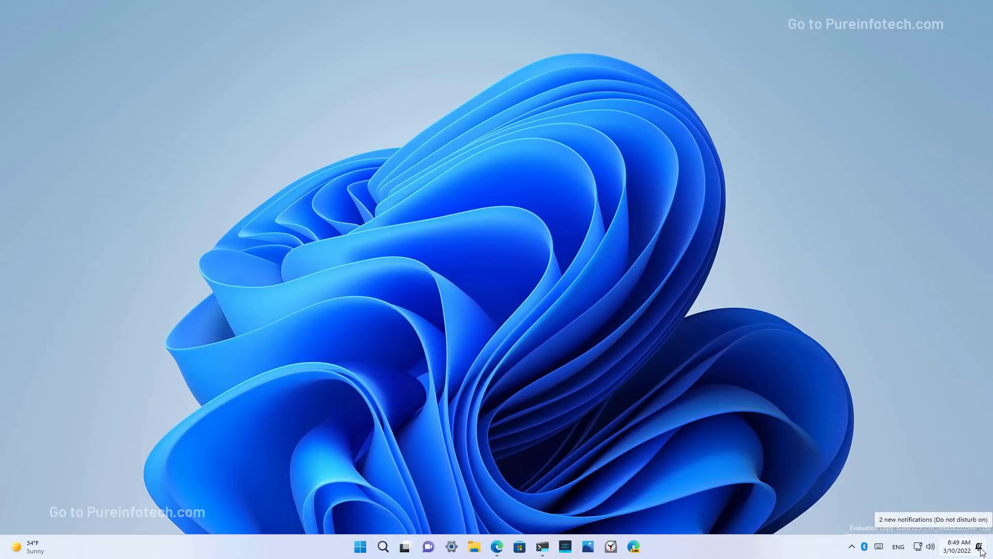
- Switch from the Edge build 22572 article to the Settings app
left_click(497, 547)
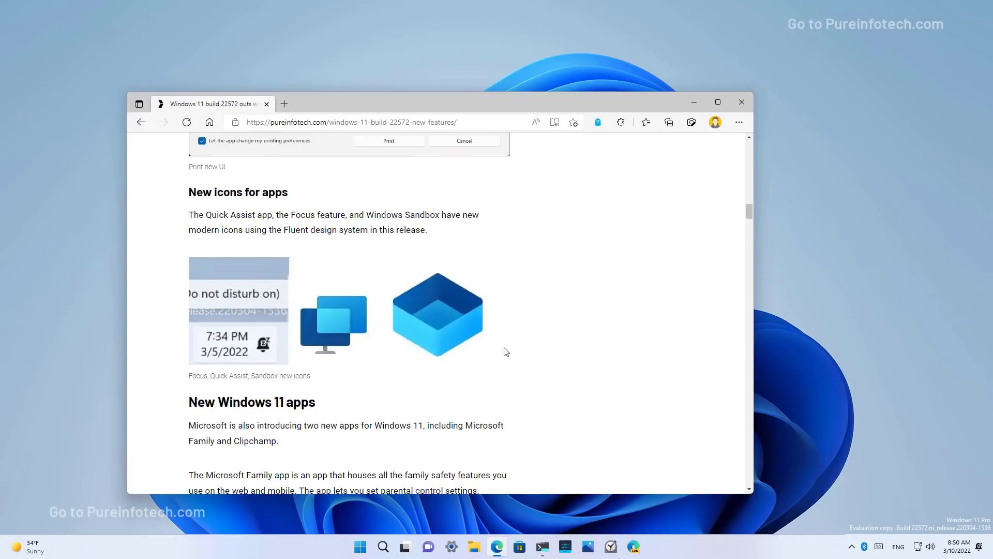
mouse_move(406, 334)
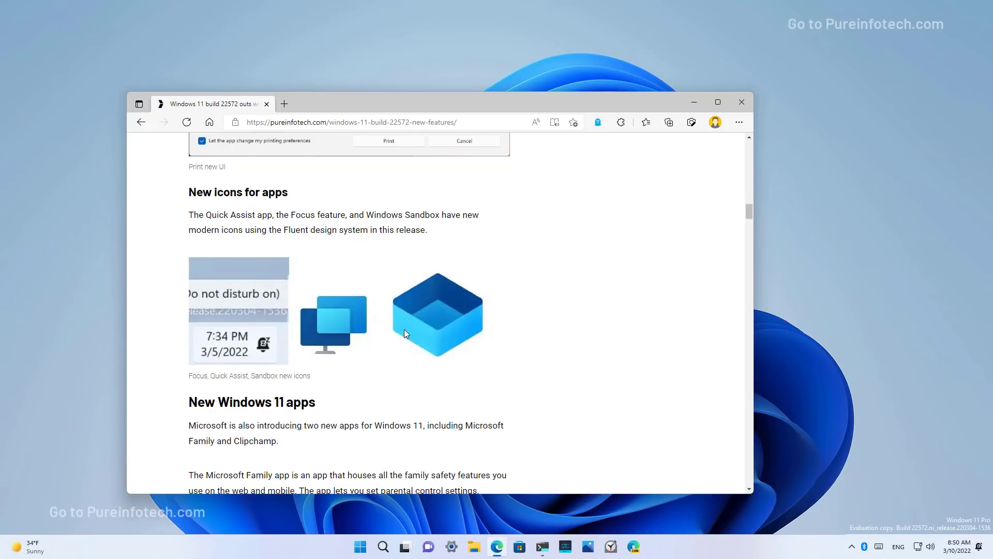
mouse_move(513, 333)
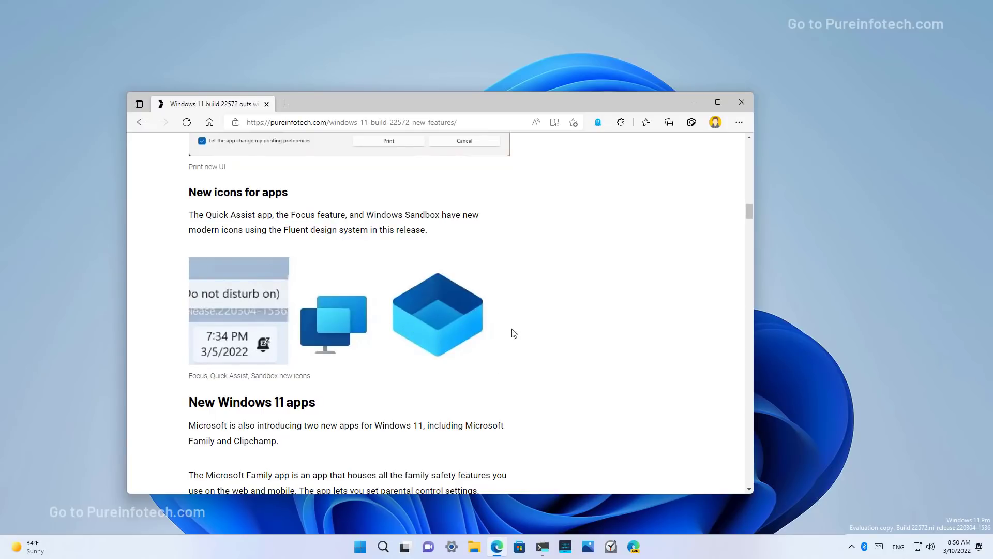
left_click(451, 547)
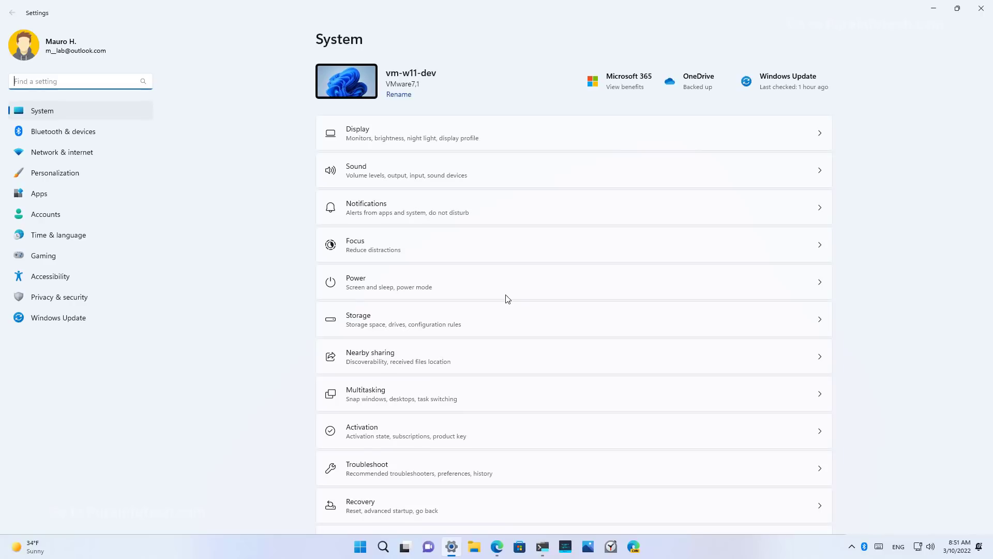
- Go to Apps > Optional features and filter installed features by 'wmic'
left_click(39, 193)
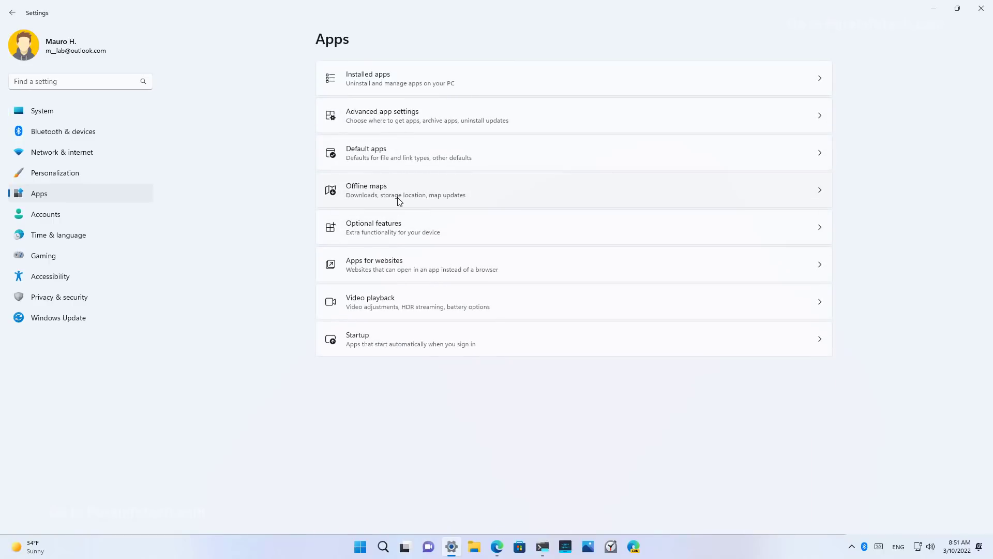
left_click(443, 226)
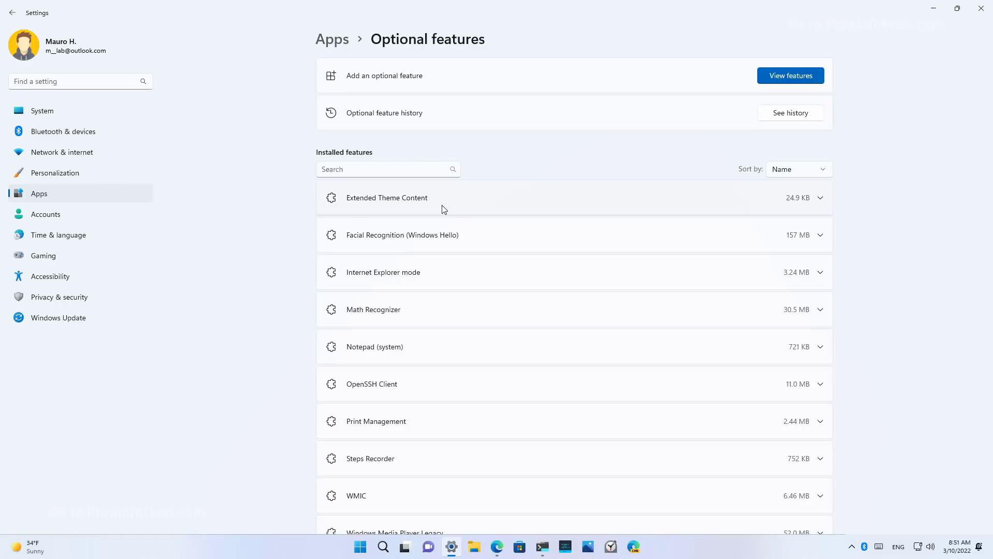
mouse_move(406, 169)
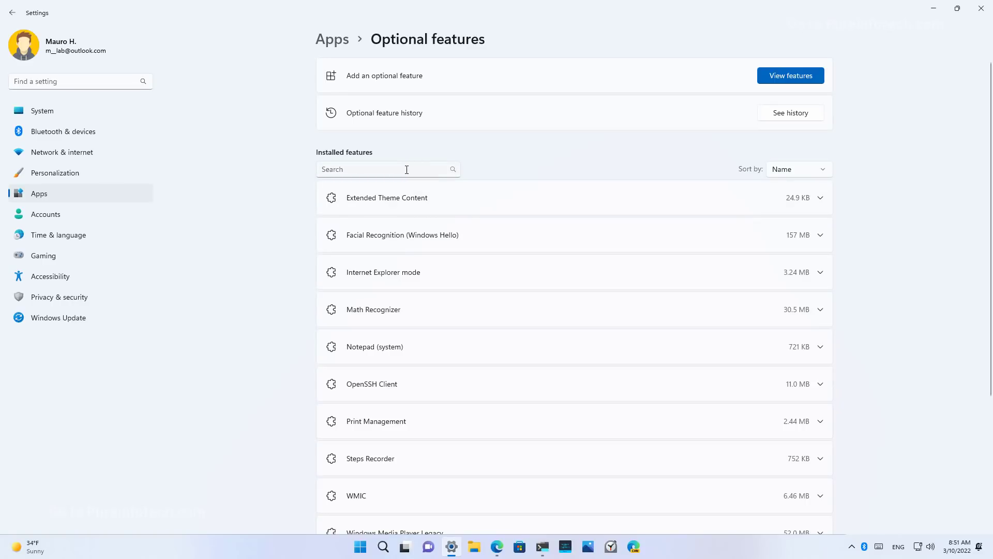
type("w")
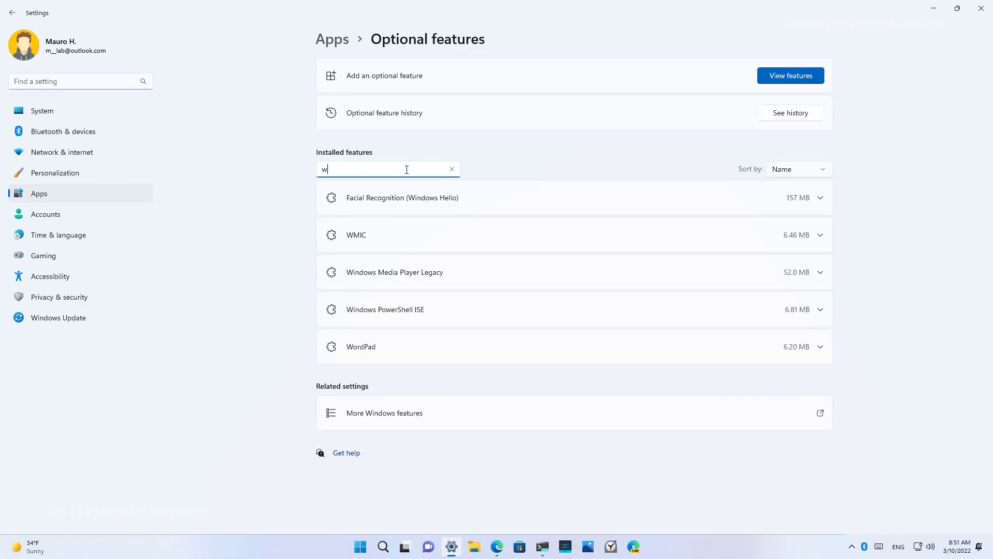
type("mic")
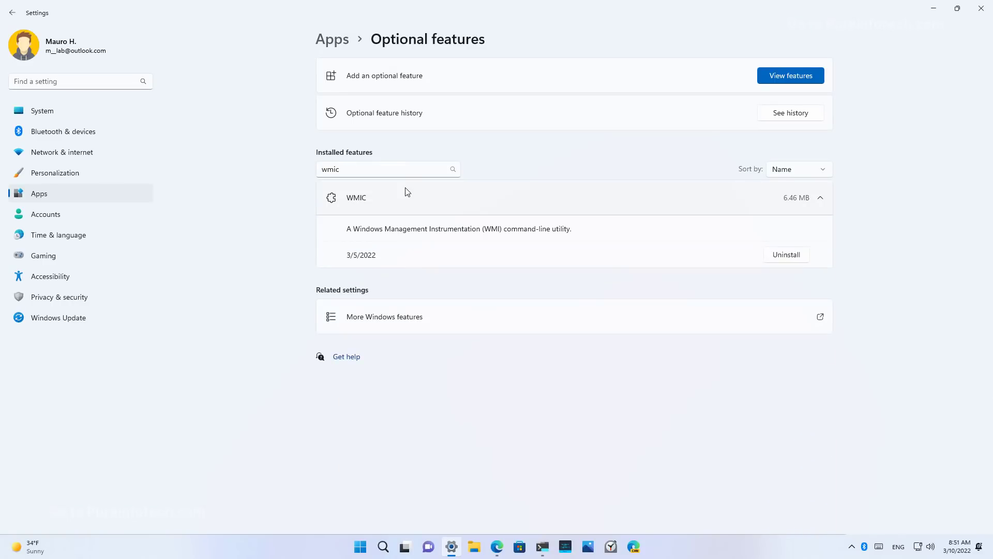
mouse_move(815, 268)
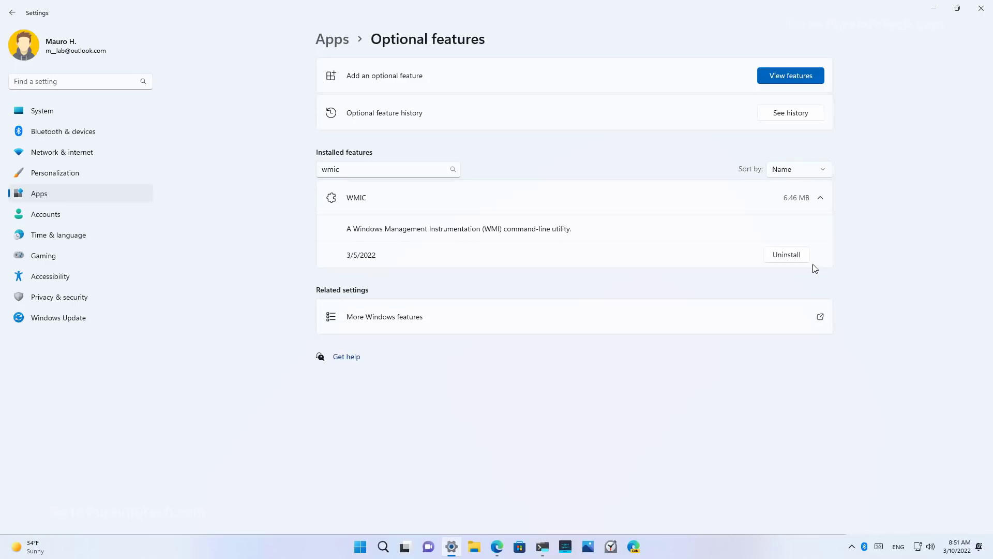
mouse_move(697, 288)
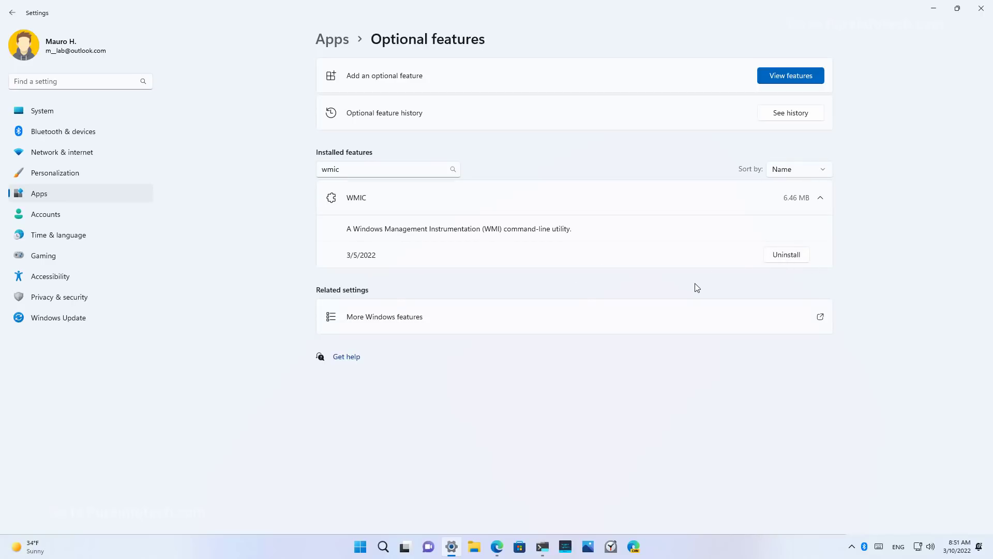
mouse_move(61, 152)
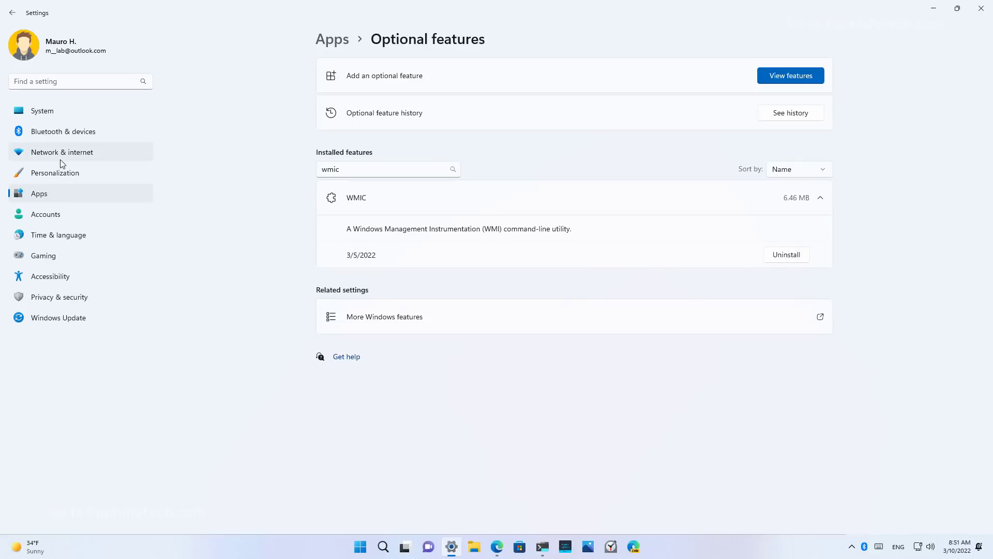
- Go to Personalization > Taskbar and show the Touch keyboard icon options
left_click(54, 172)
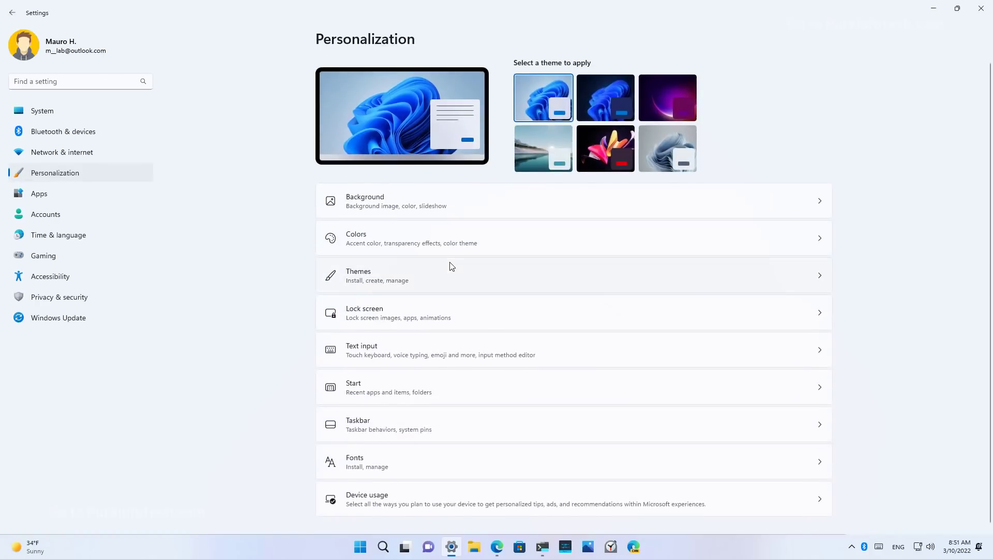
left_click(359, 424)
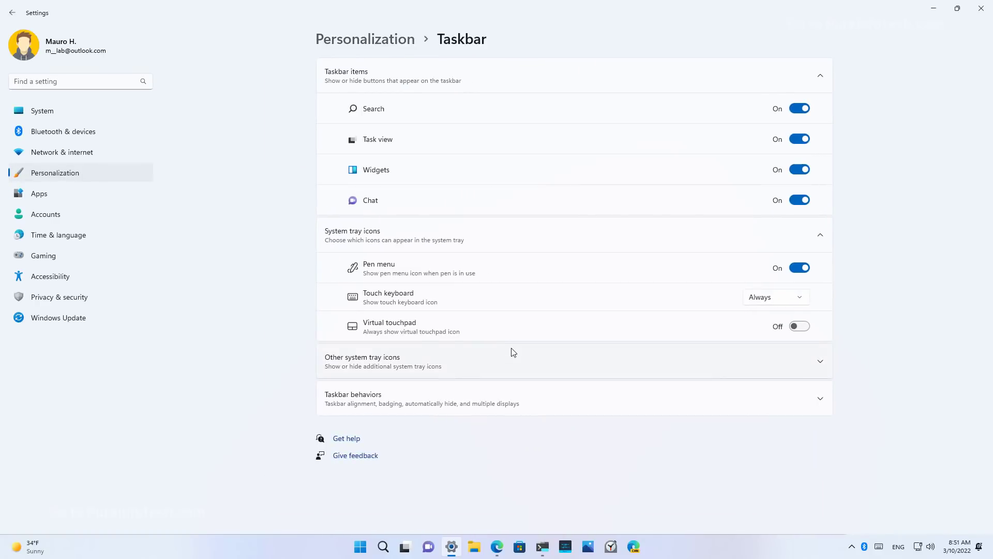
mouse_move(423, 298)
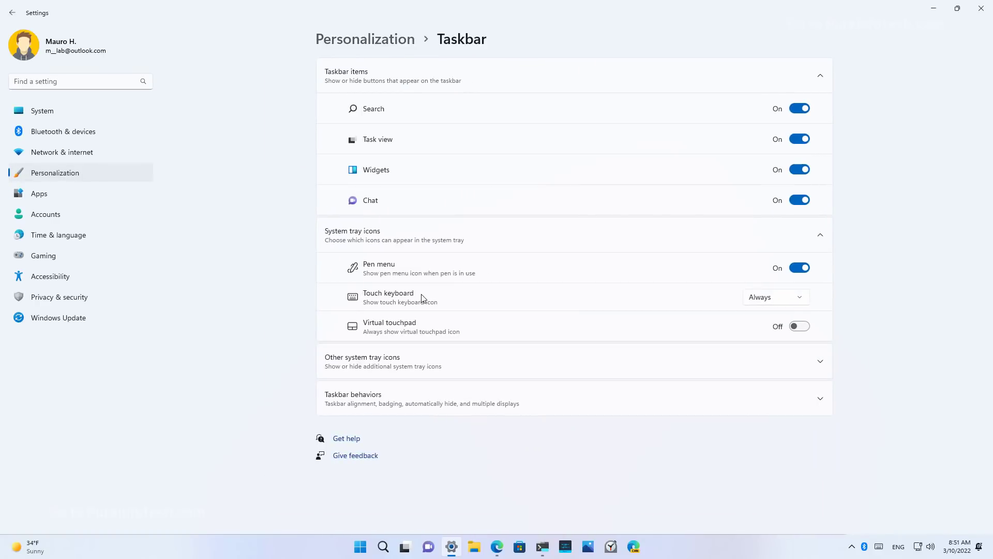
left_click(775, 297)
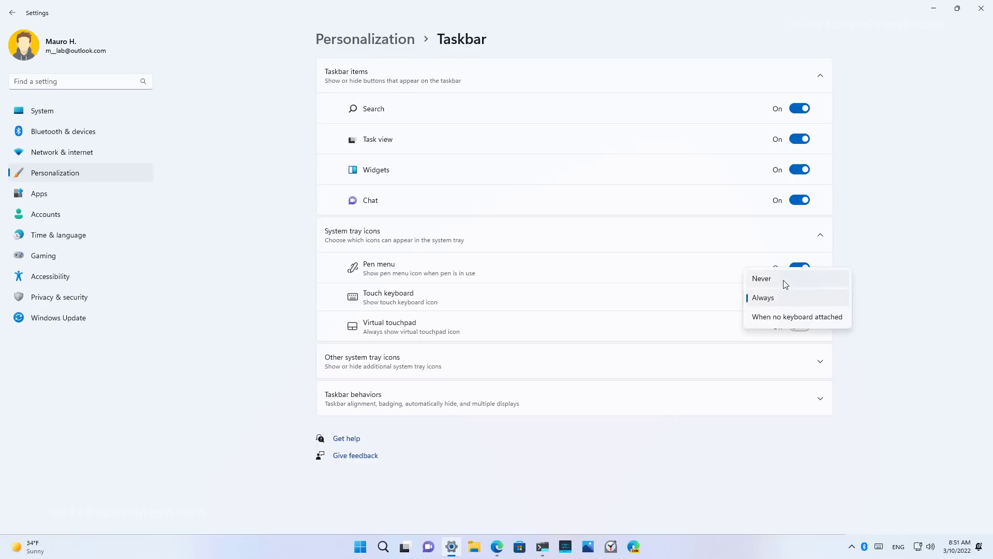
mouse_move(795, 296)
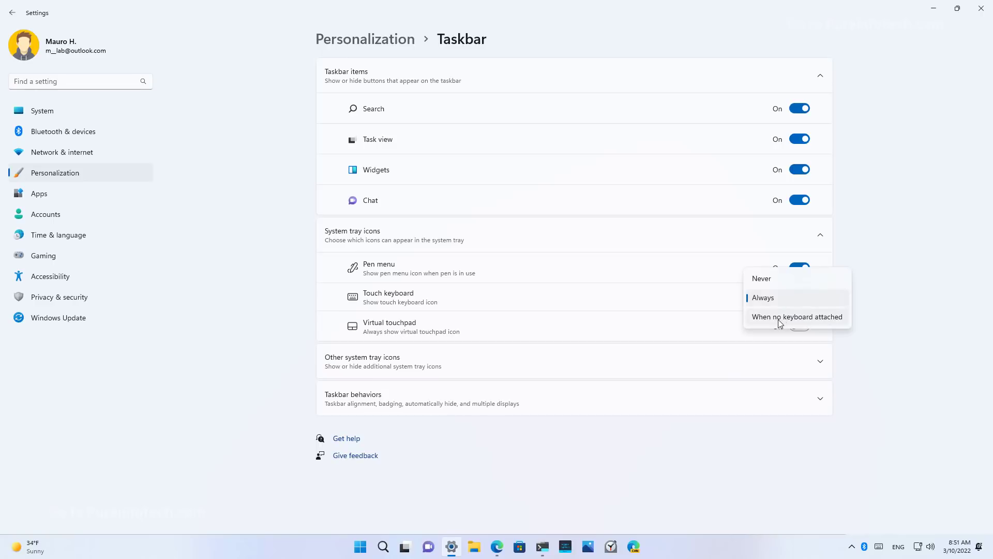
mouse_move(854, 325)
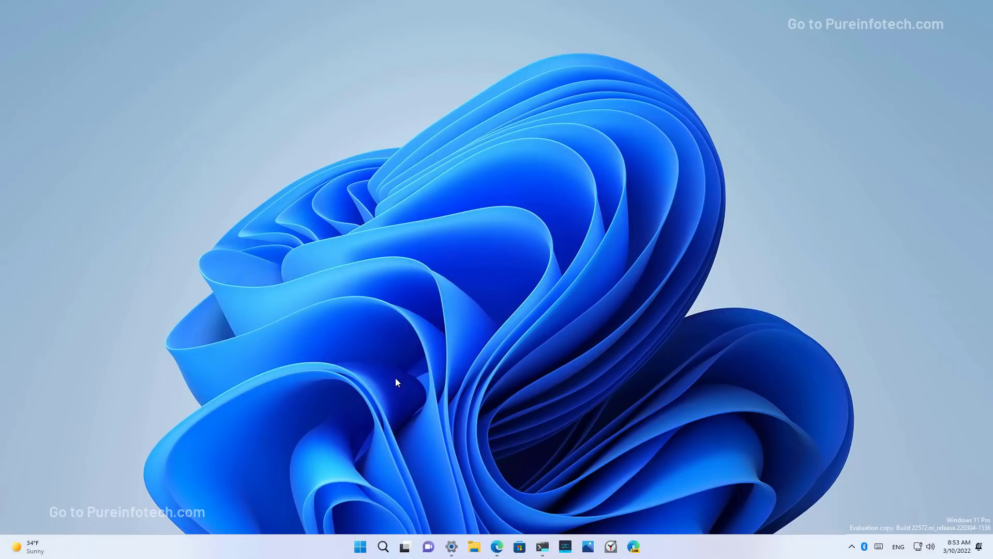
mouse_move(474, 547)
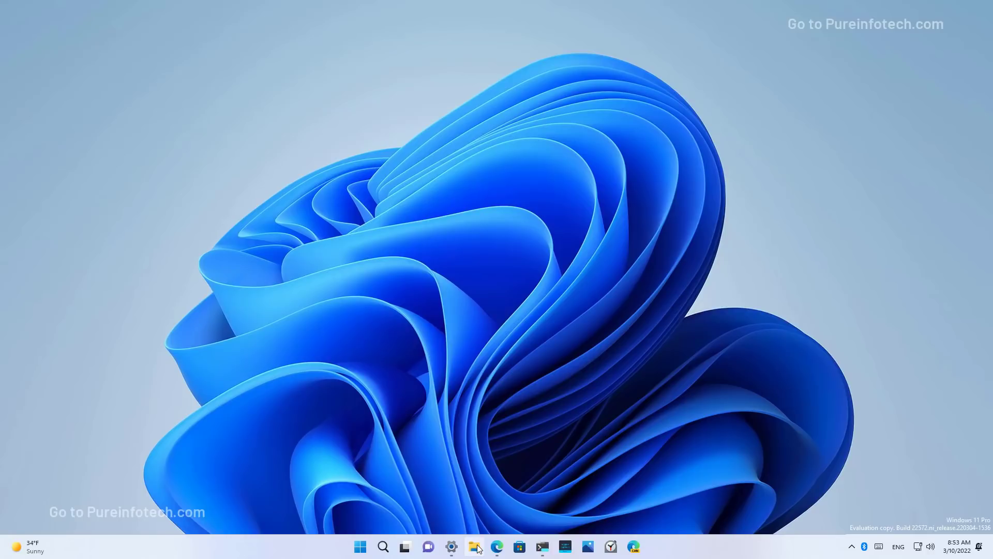
- Open File Explorer and compare msedge.exe's compact menu with its full 'Show more options' menu
left_click(474, 547)
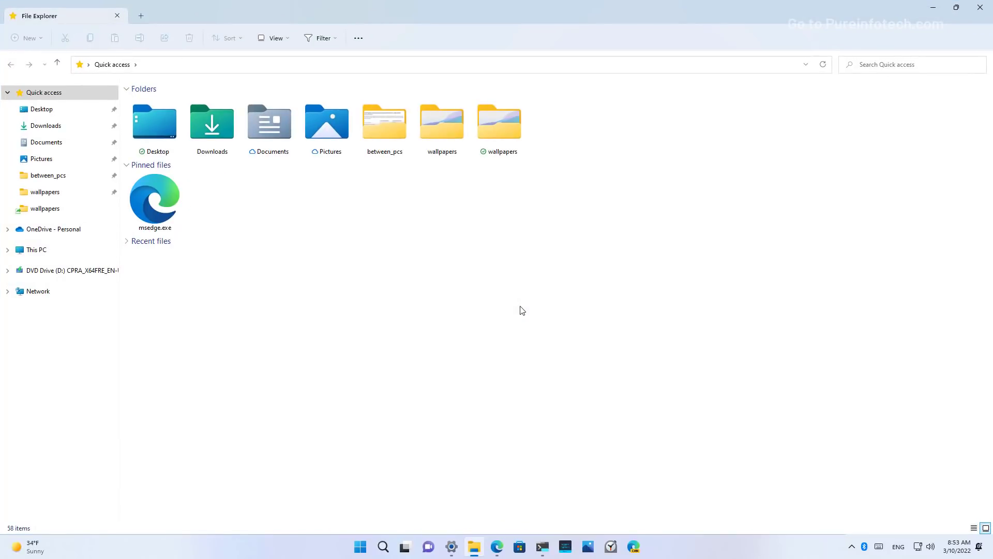
left_click(154, 201)
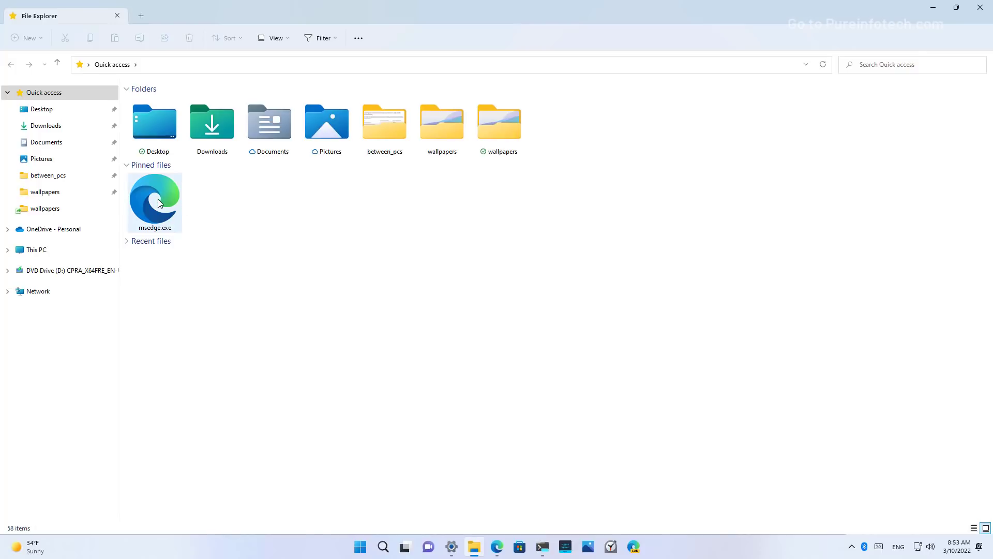
right_click(154, 201)
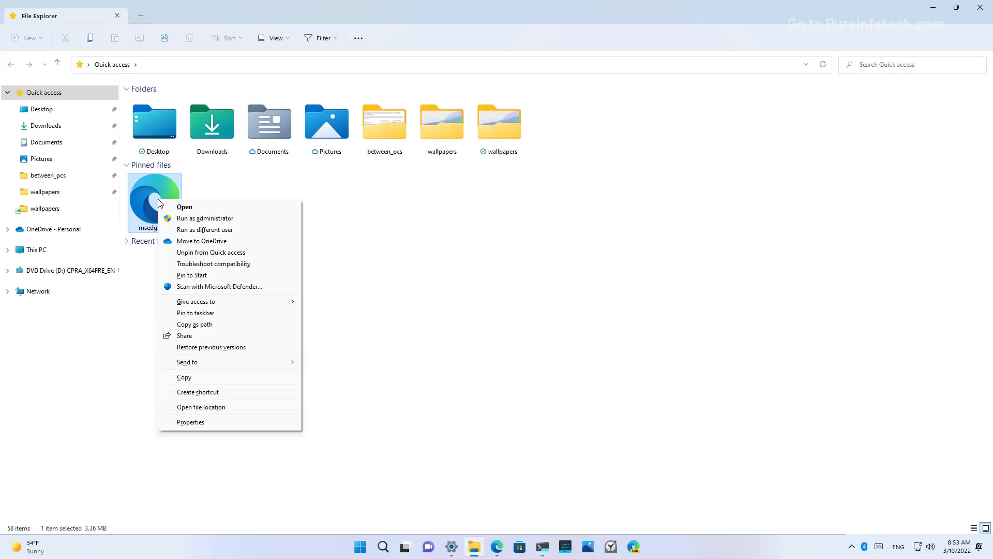
right_click(154, 198)
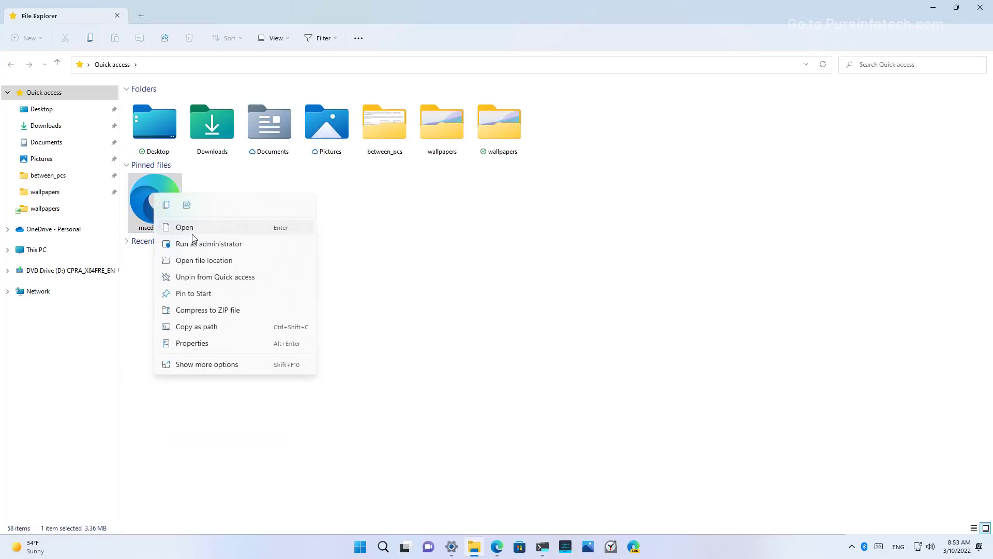
mouse_move(195, 245)
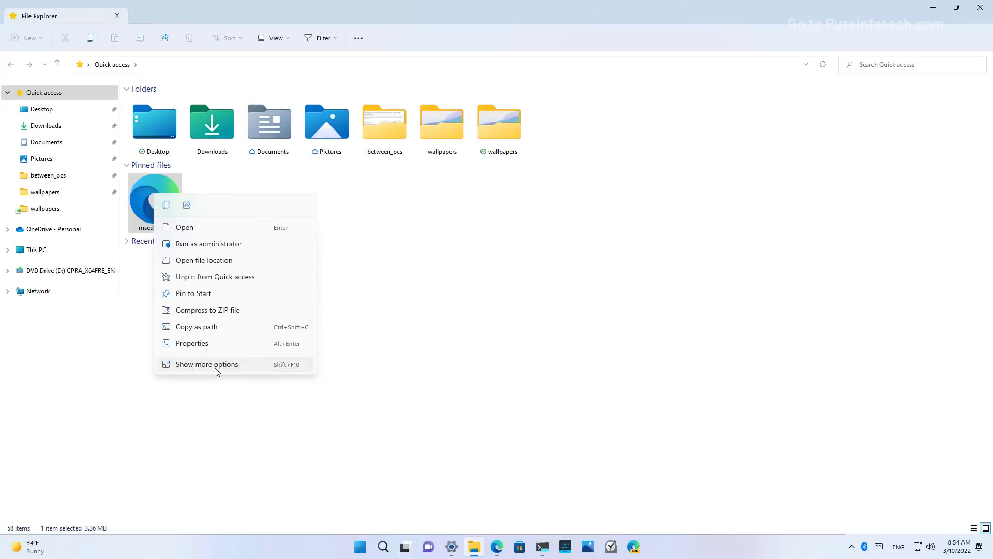
left_click(206, 363)
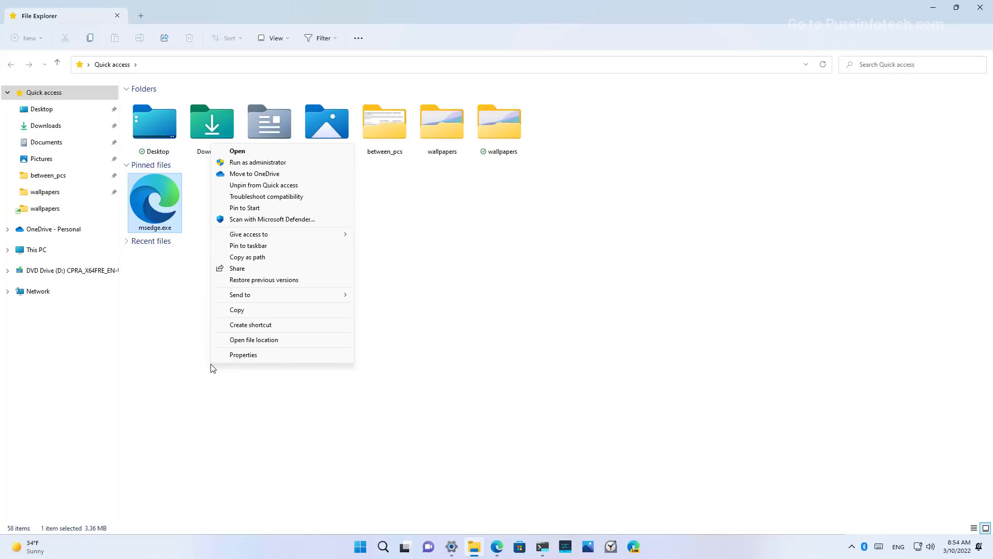
right_click(154, 203)
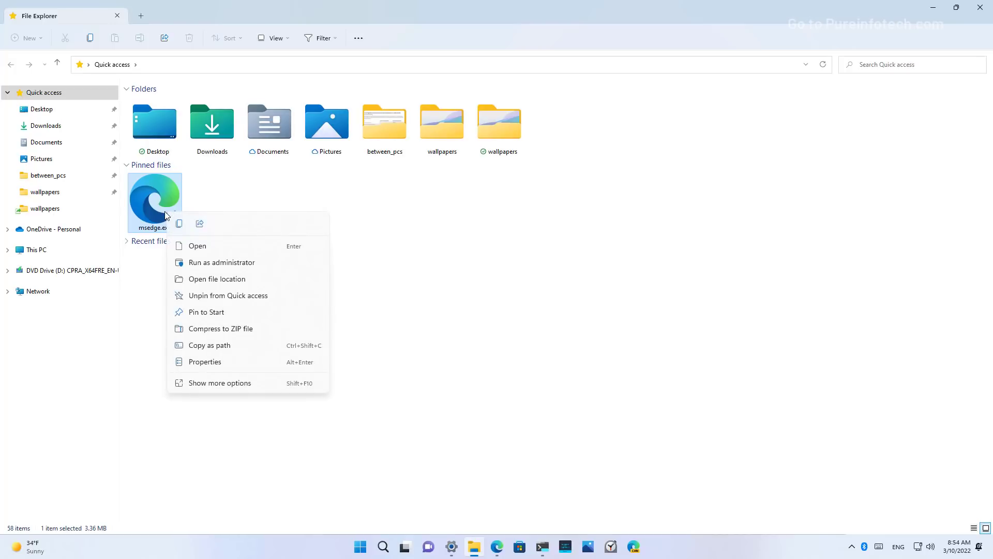
mouse_move(228, 193)
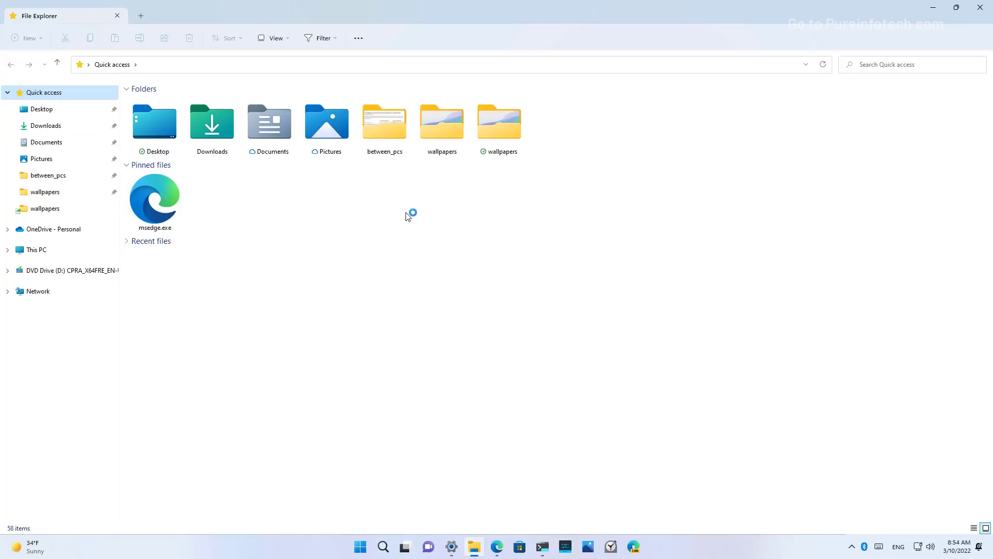
- Expand Recent files in Quick access and show the selected image's overflow commands
left_click(322, 38)
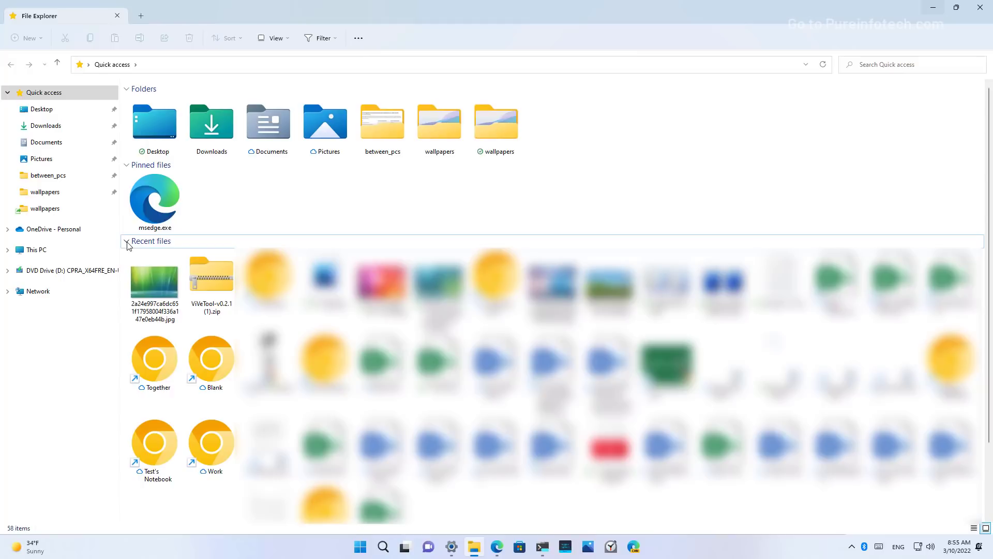
left_click(562, 38)
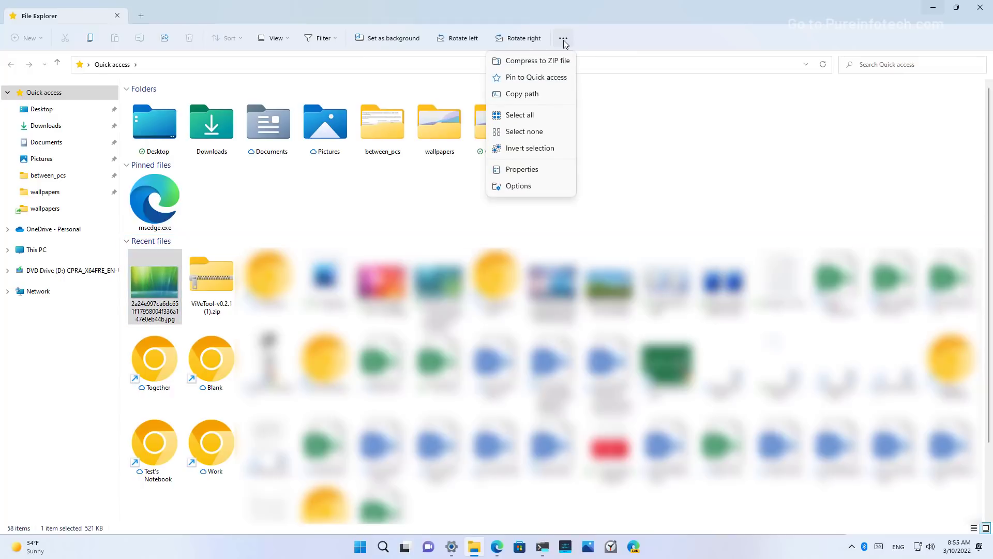
mouse_move(536, 77)
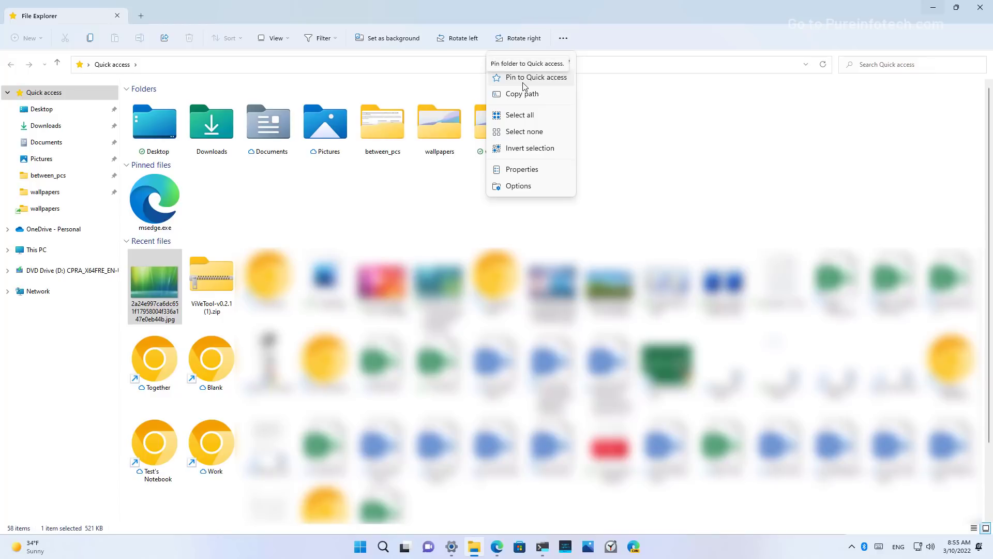
mouse_move(561, 87)
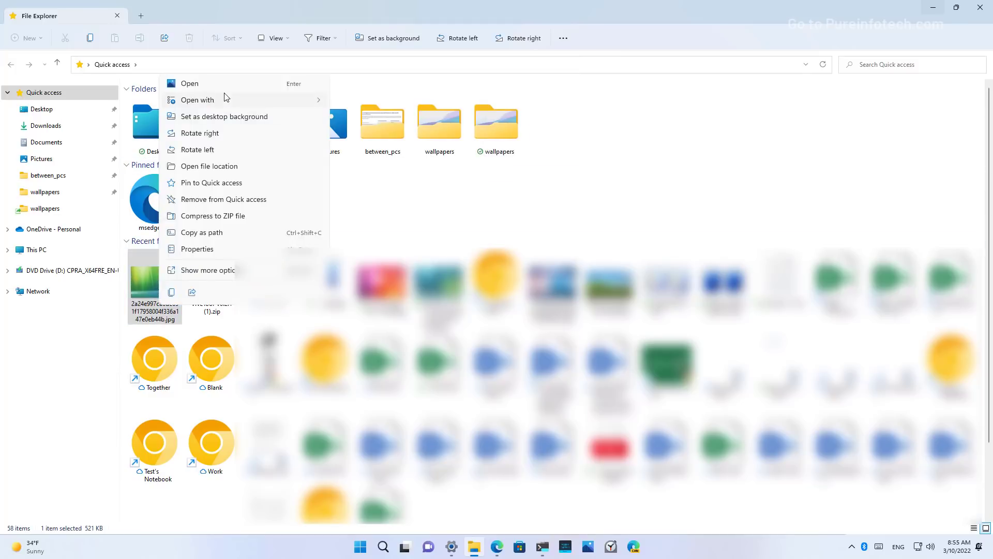
mouse_move(211, 187)
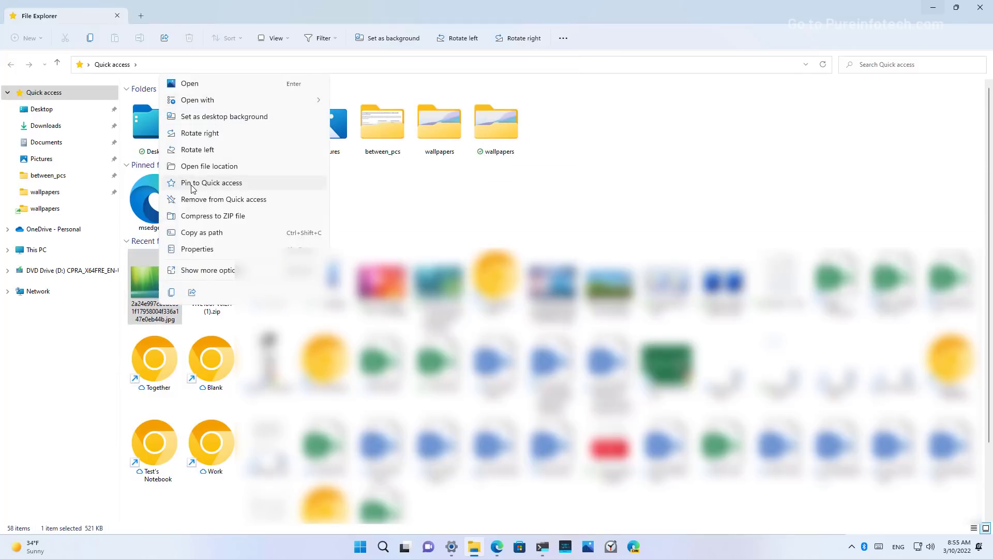
mouse_move(316, 190)
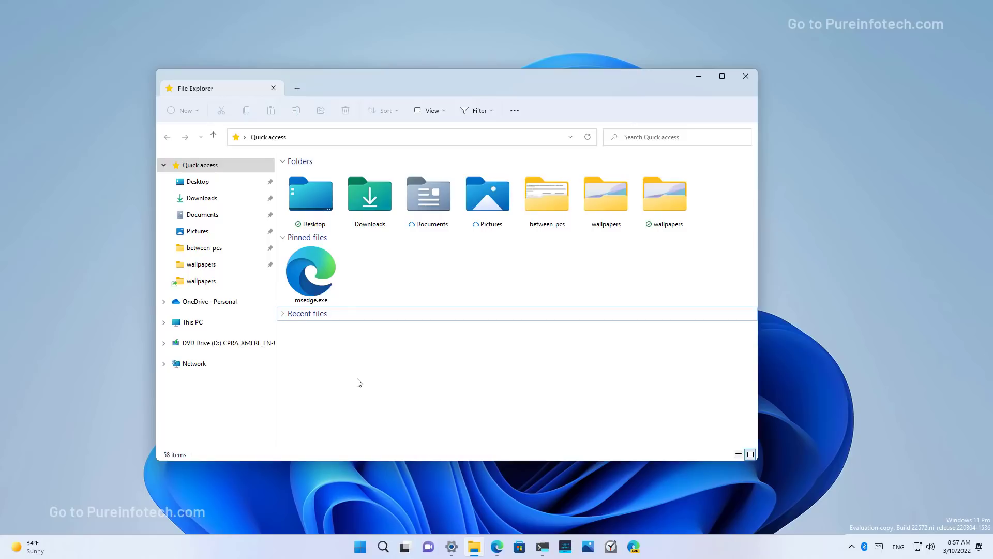
mouse_move(369, 340)
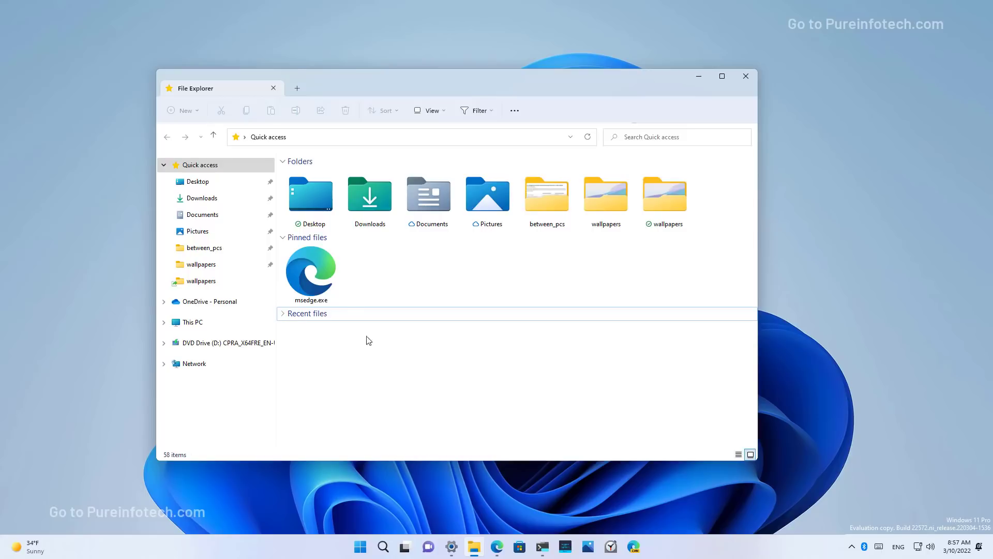
mouse_move(466, 500)
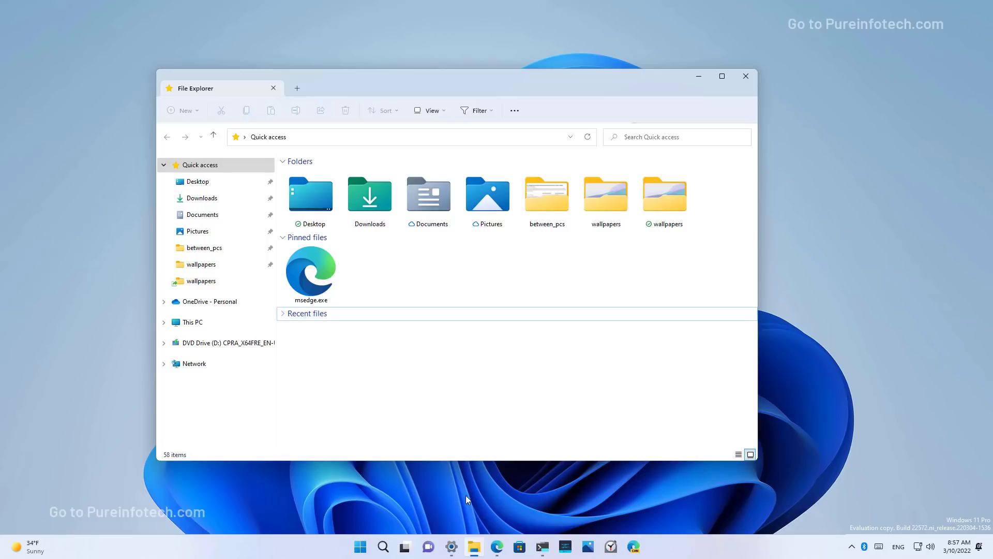
- Close the Desktop tab and open a new tab showing Pictures
left_click(497, 546)
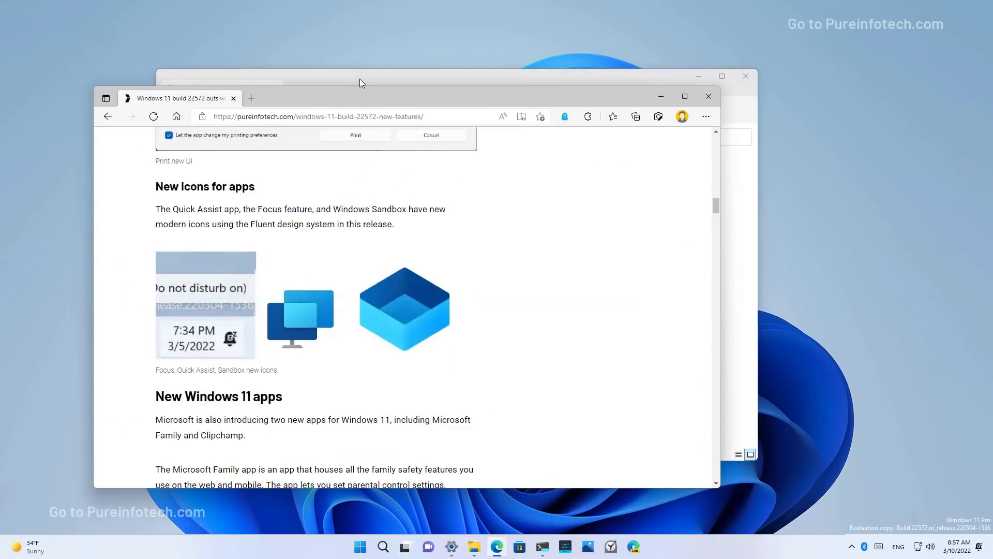
left_click(472, 547)
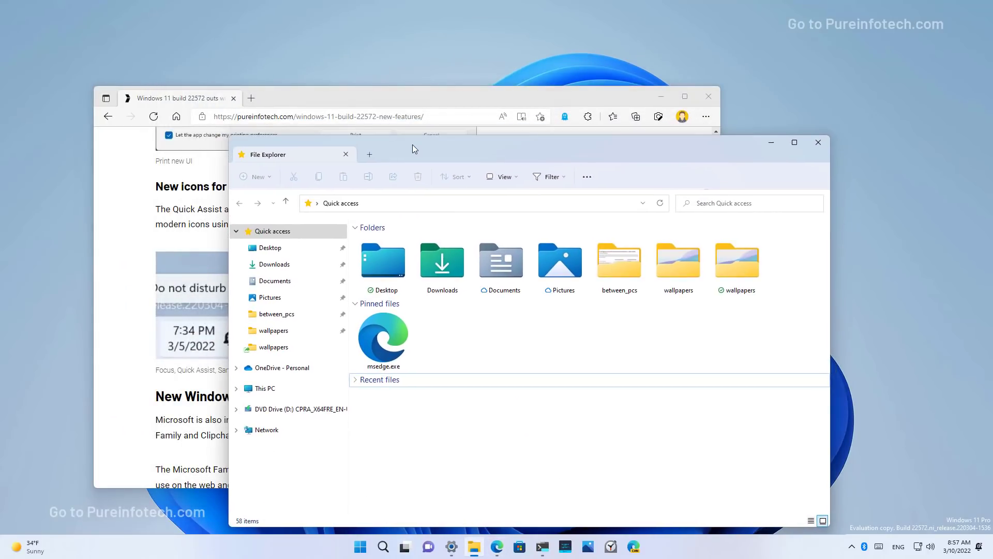
mouse_move(329, 164)
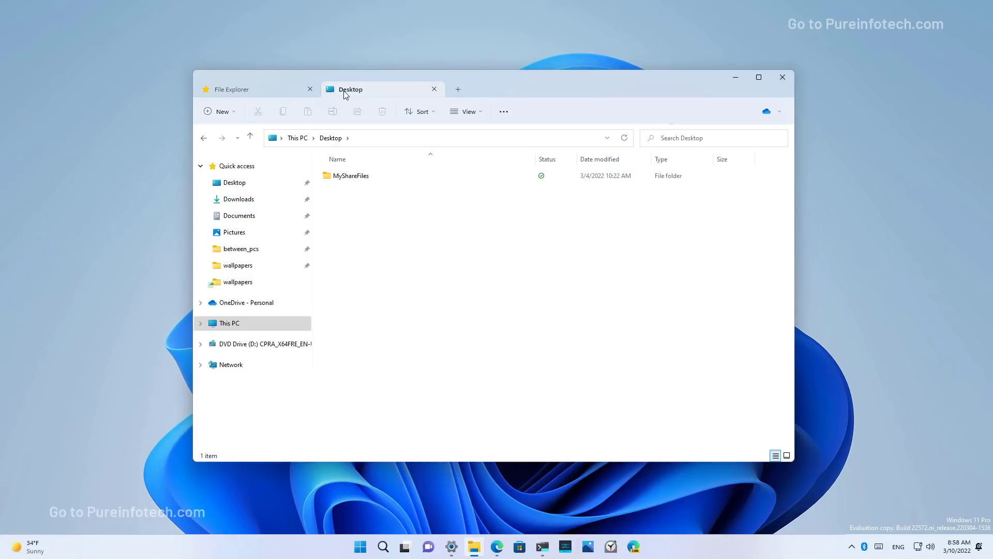
mouse_move(367, 91)
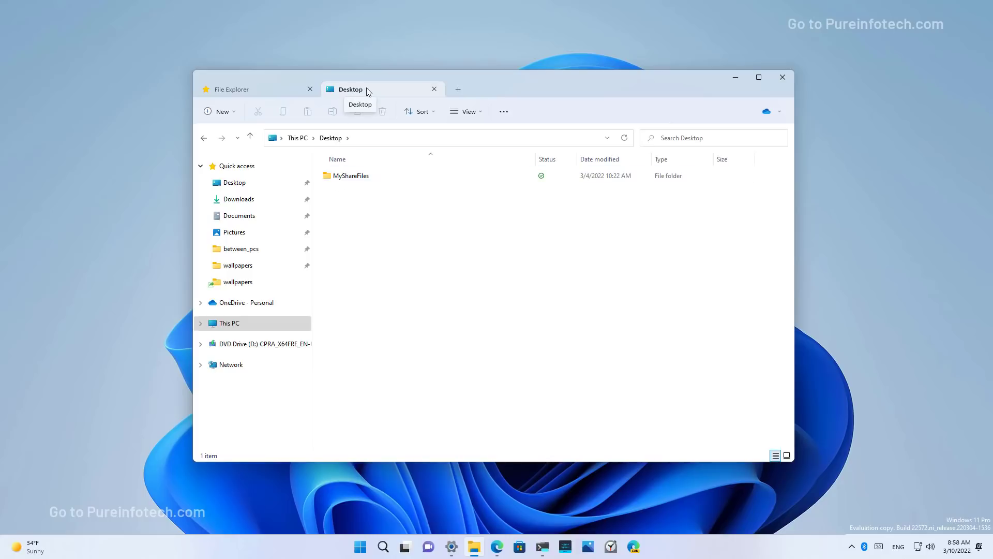
left_click(434, 88)
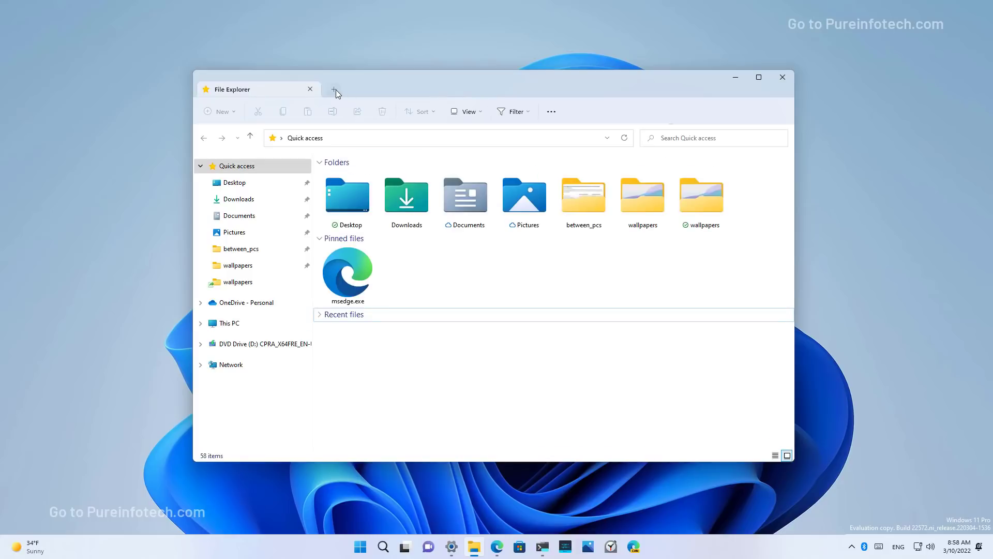
left_click(334, 88)
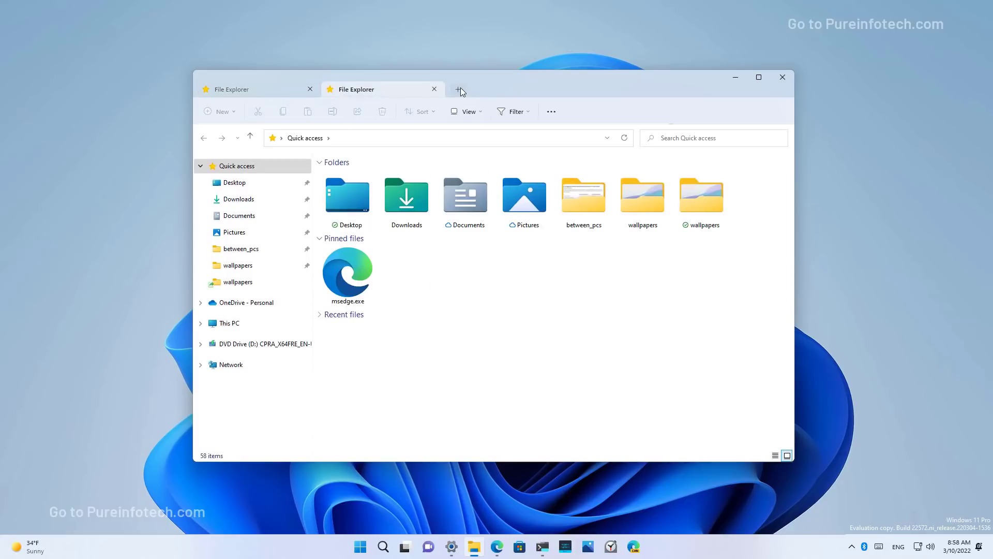
left_click(229, 322)
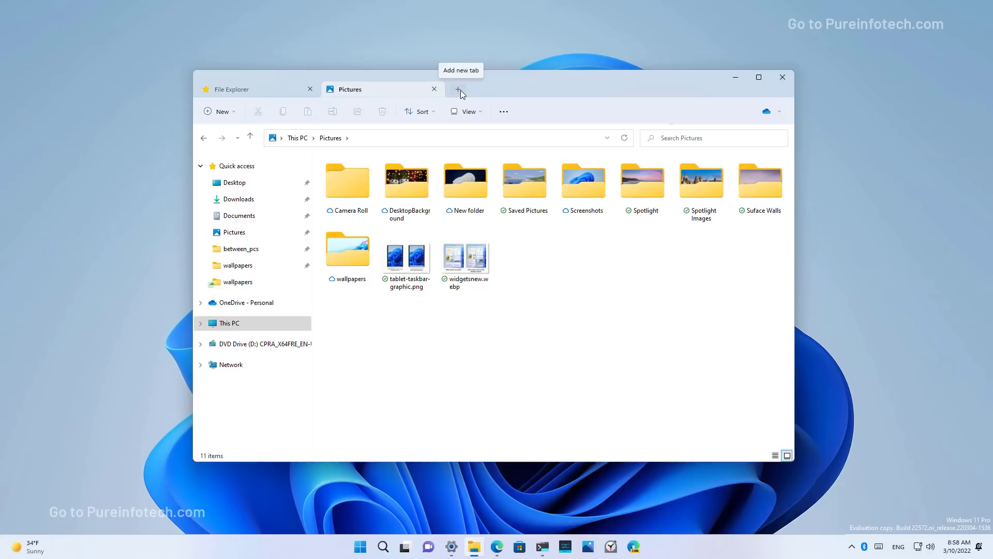
- Add another tab, then open wallpapers from the jump list in a two-tab window
left_click(457, 88)
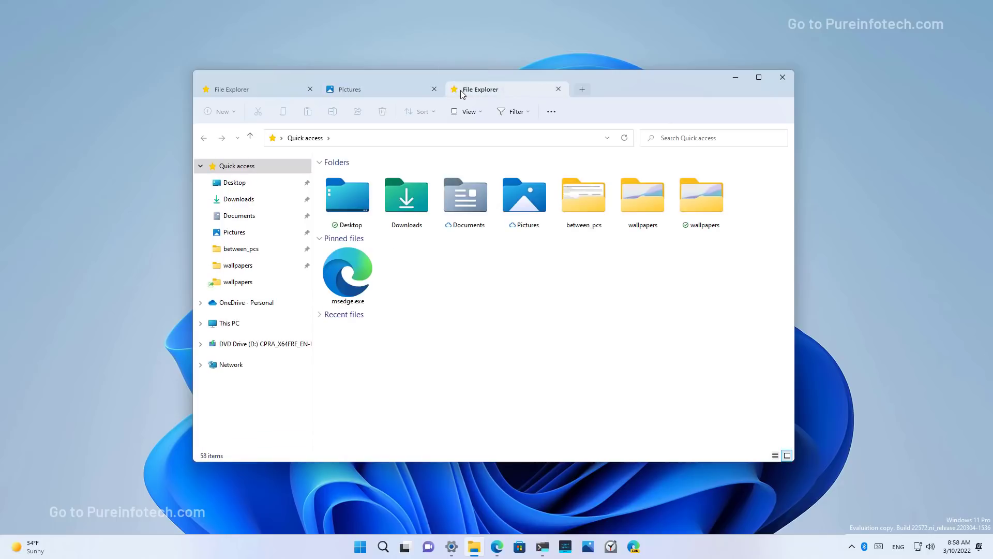
right_click(474, 546)
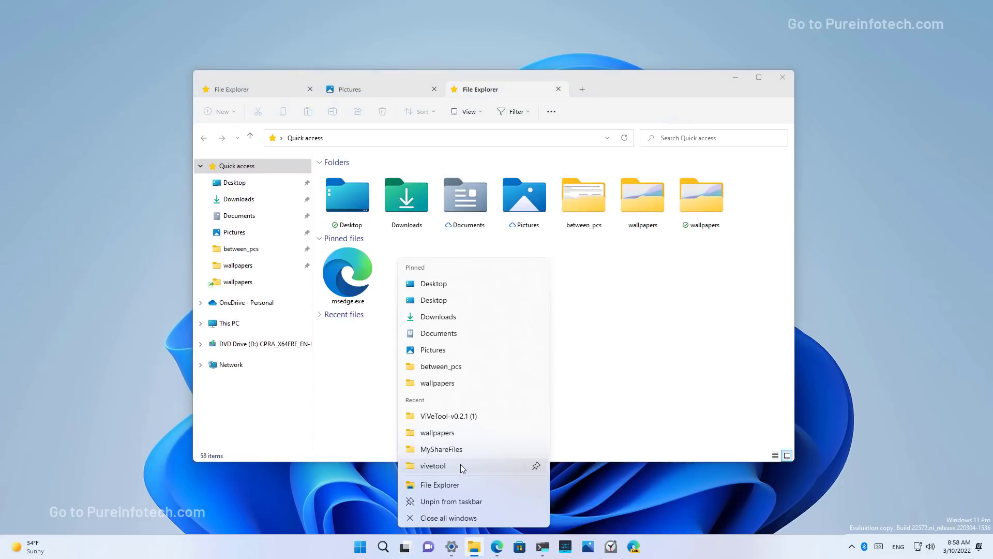
left_click(437, 432)
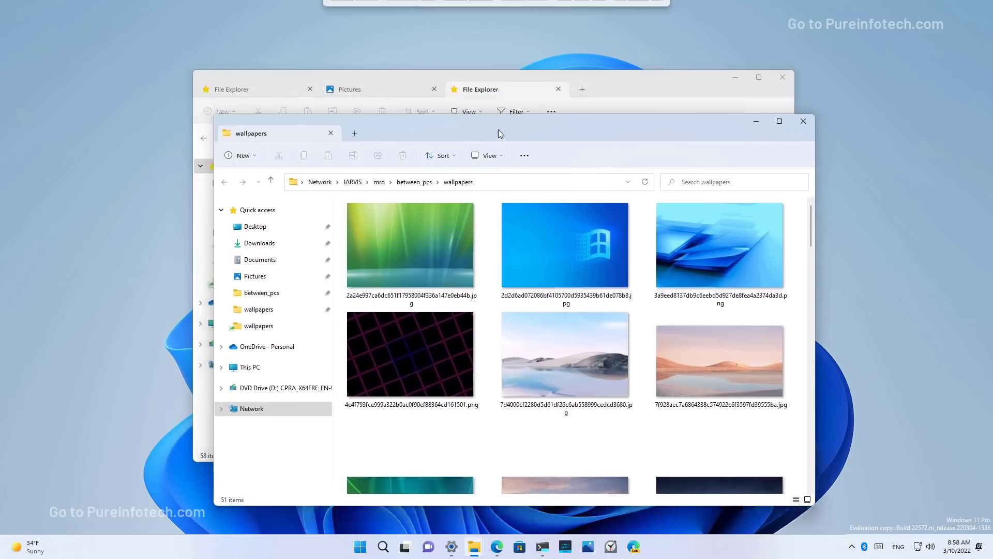
left_click(354, 133)
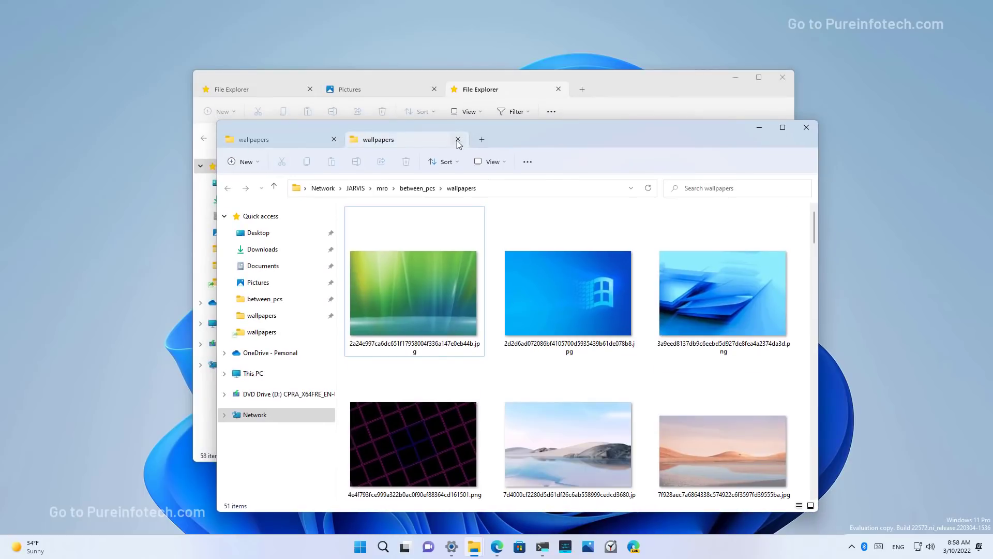
mouse_move(807, 127)
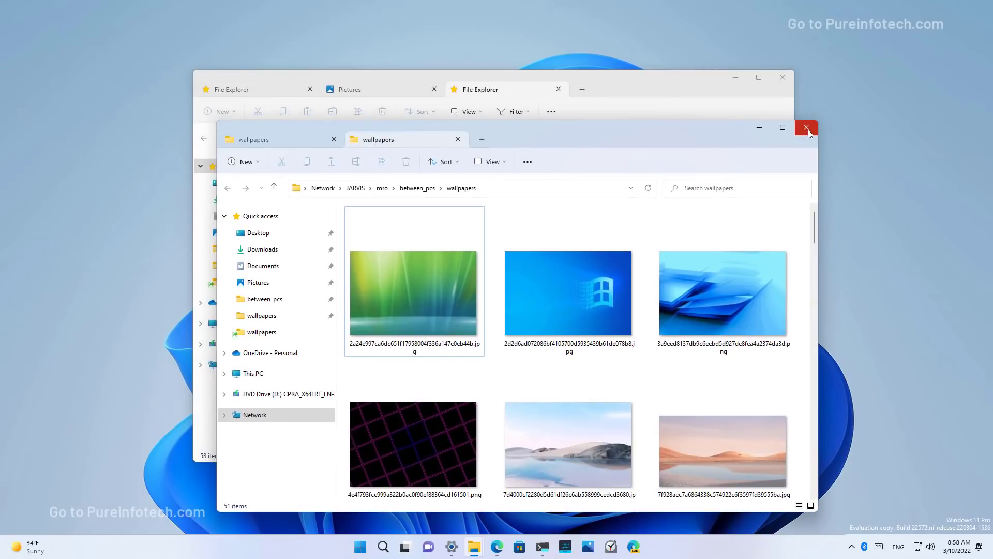
- Close the wallpapers window, open Camera Roll in a new tab, and bring up Documents' options
left_click(806, 127)
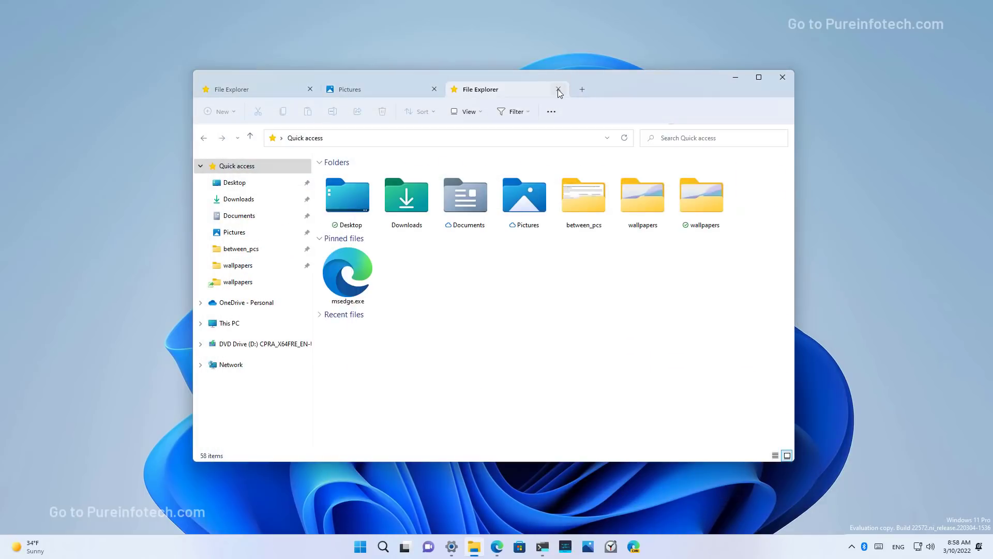
right_click(347, 184)
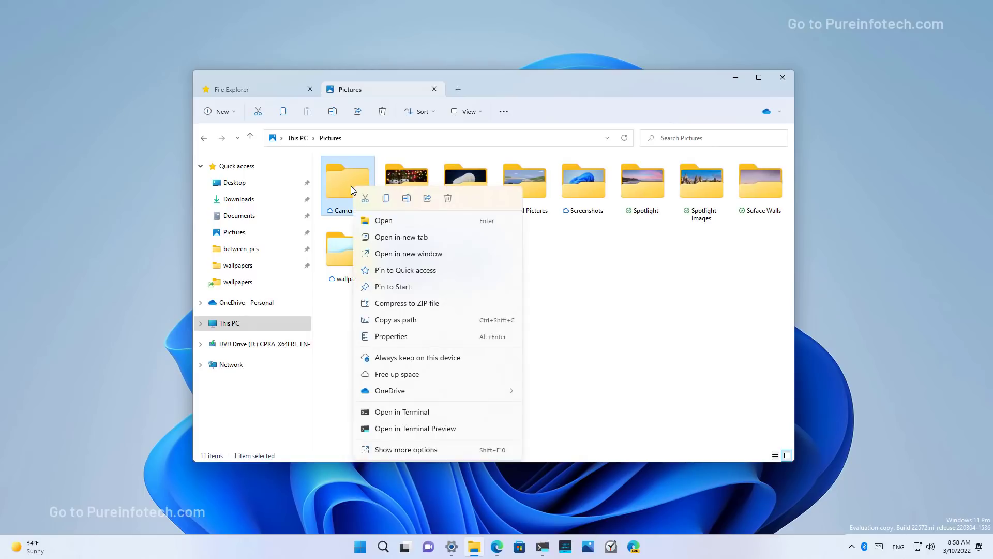
mouse_move(400, 241)
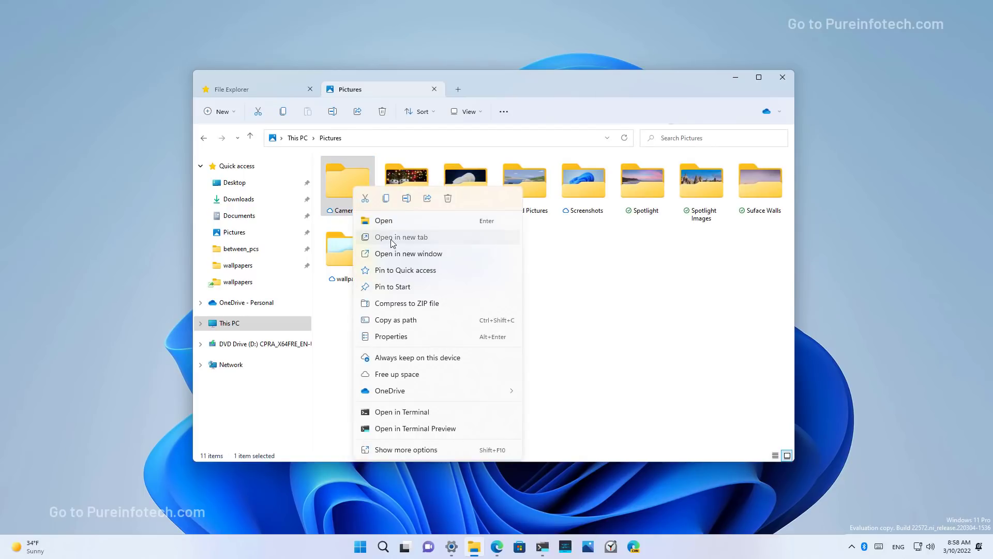
left_click(401, 236)
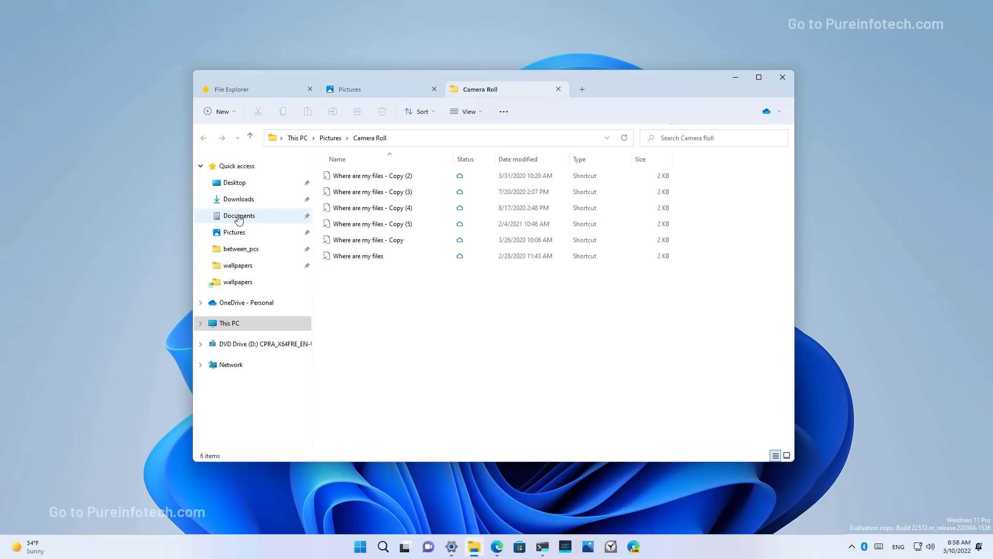
right_click(239, 215)
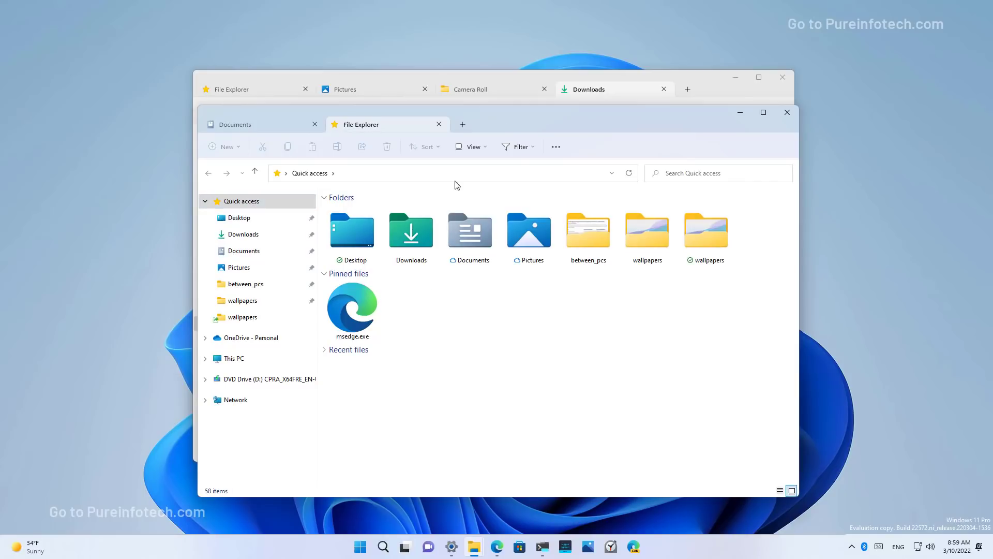
- Set File Explorer to open at This PC in Folder Options
left_click(555, 147)
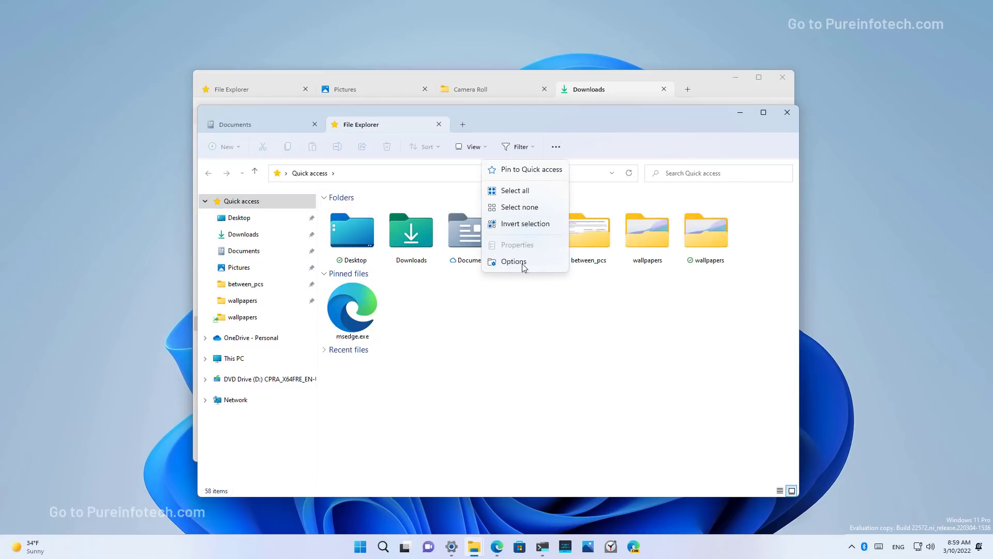
left_click(512, 261)
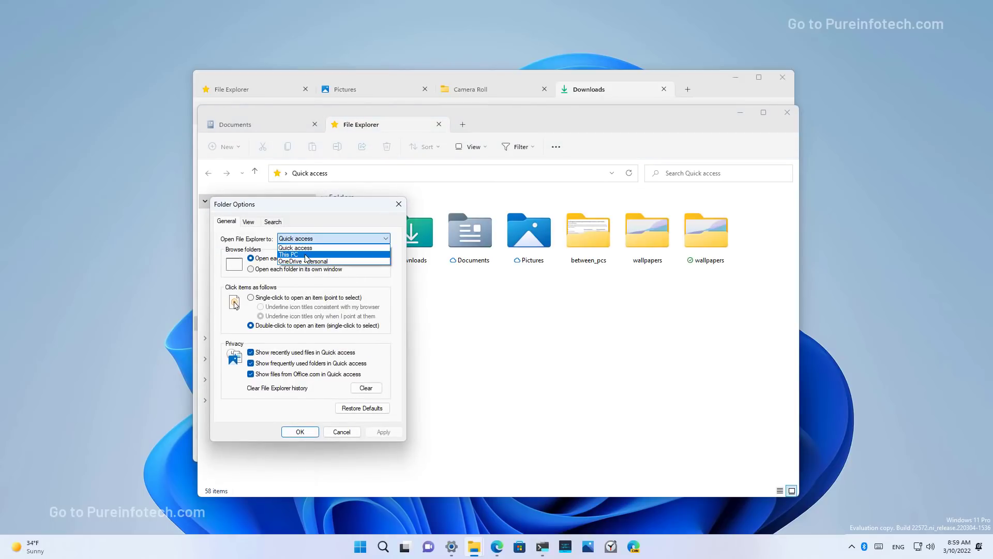
left_click(289, 254)
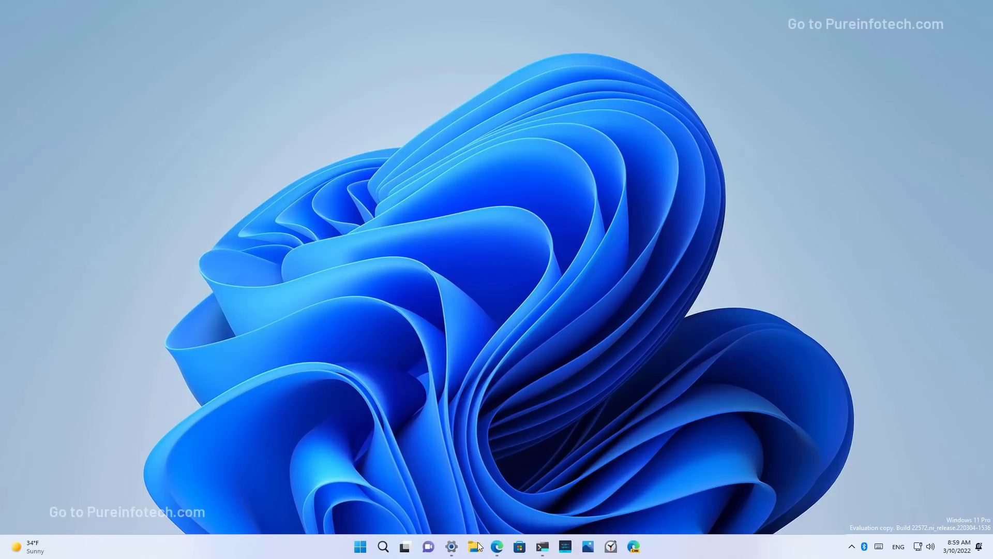
left_click(474, 546)
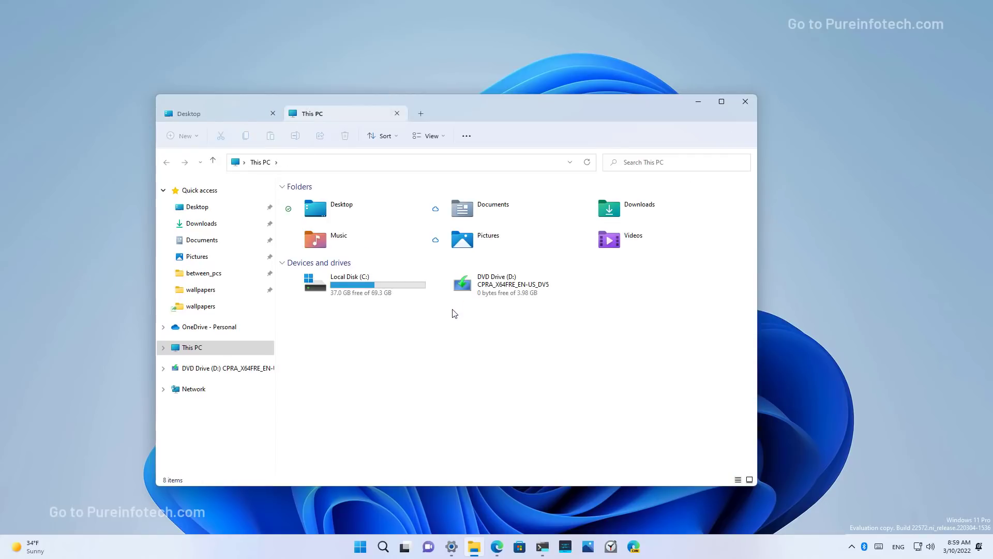
mouse_move(313, 122)
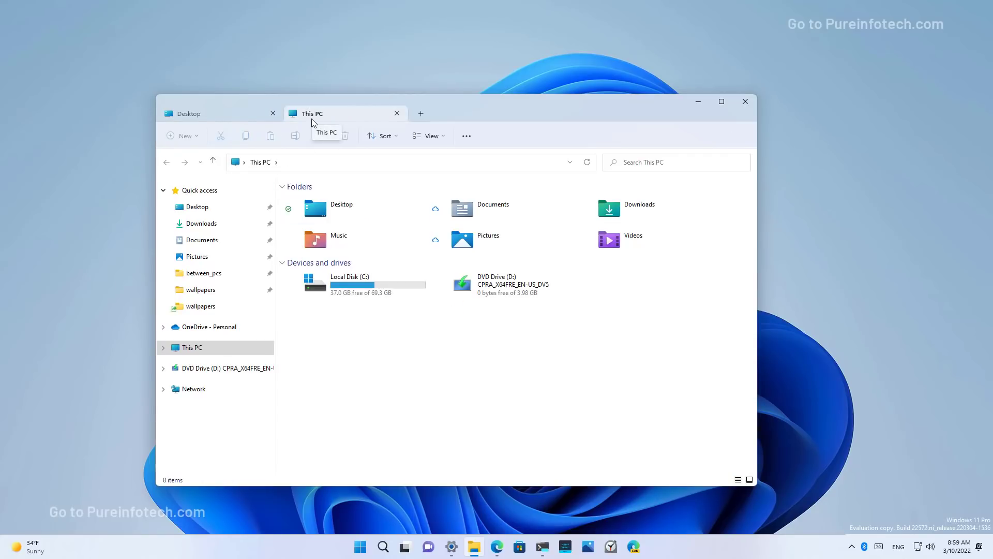
mouse_move(366, 120)
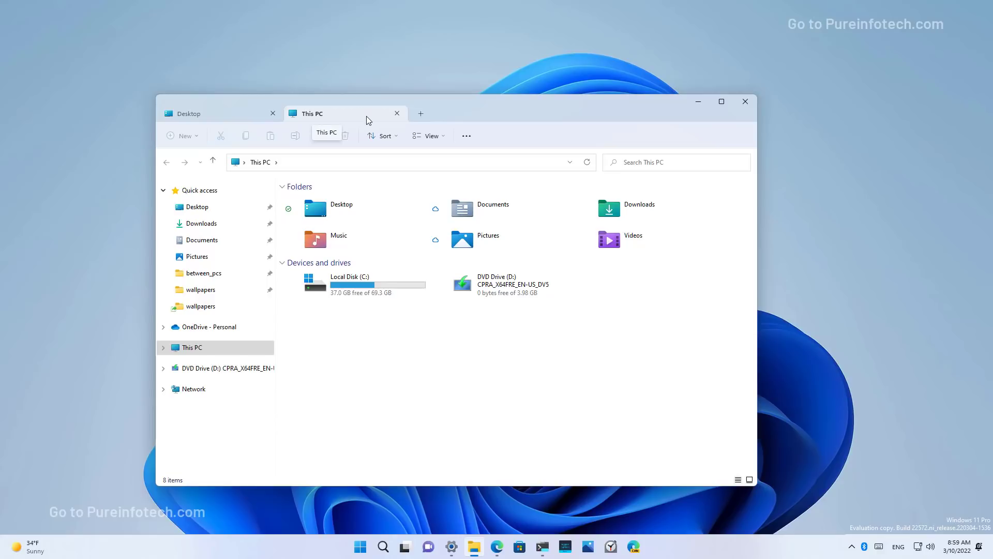
mouse_move(496, 113)
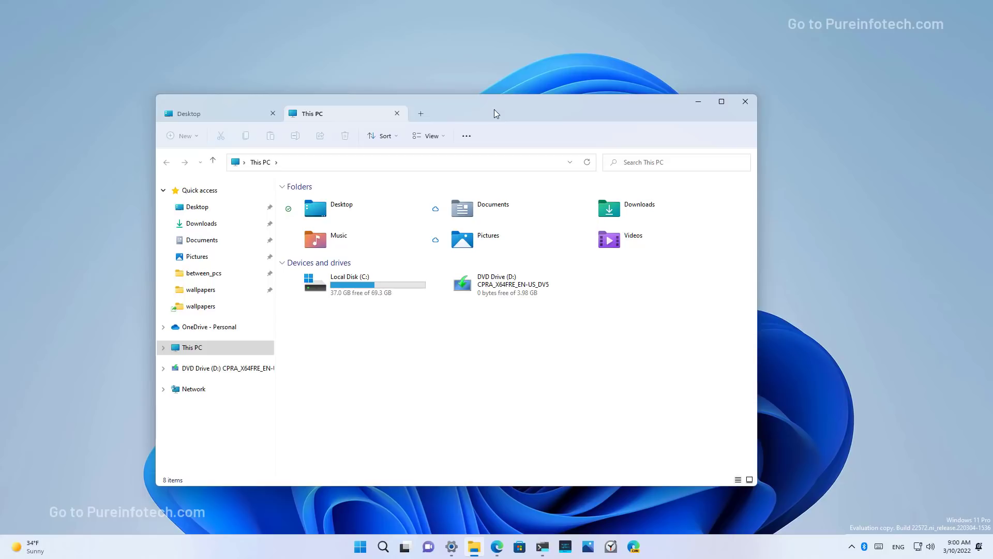
left_click(451, 546)
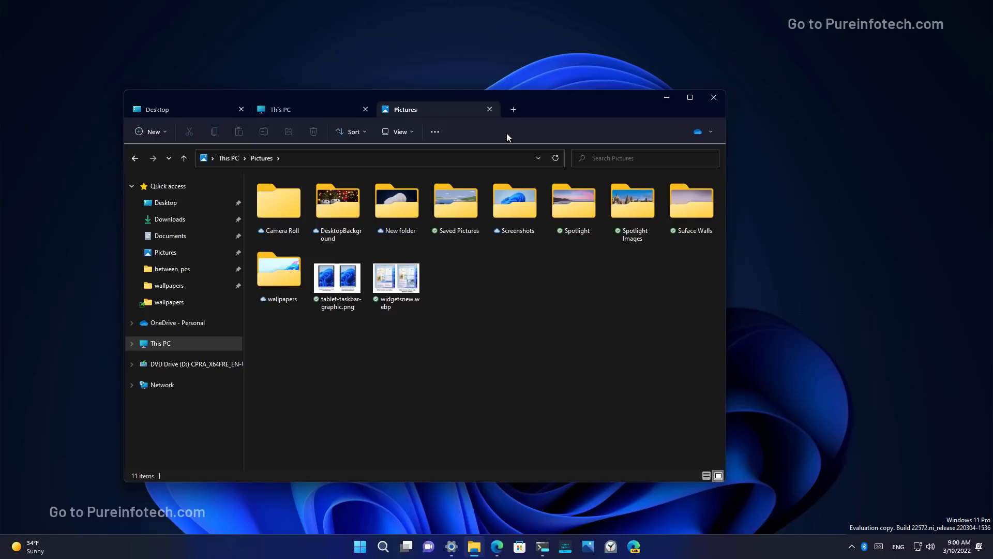
- Switch back to the This PC tab and close the dark-mode Explorer window
left_click(292, 109)
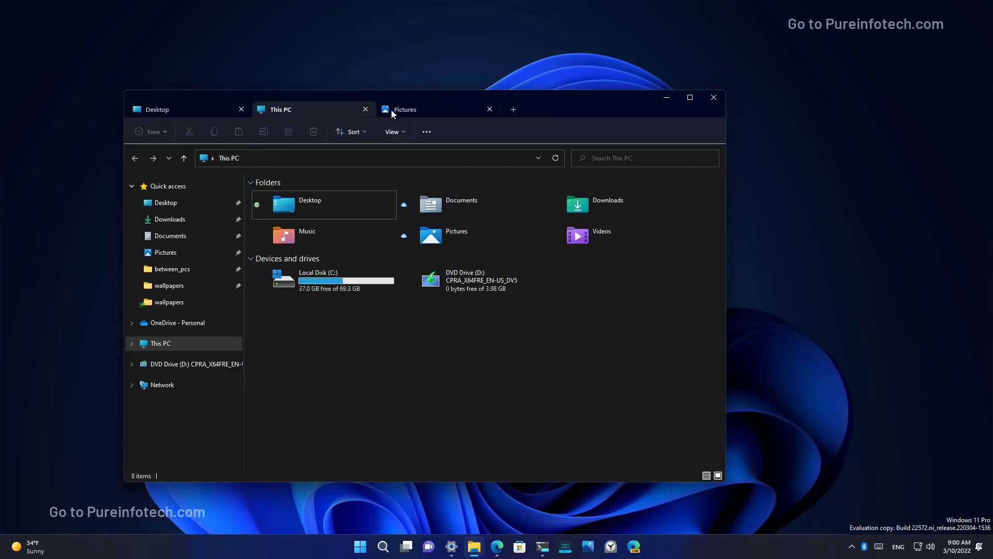
left_click(689, 96)
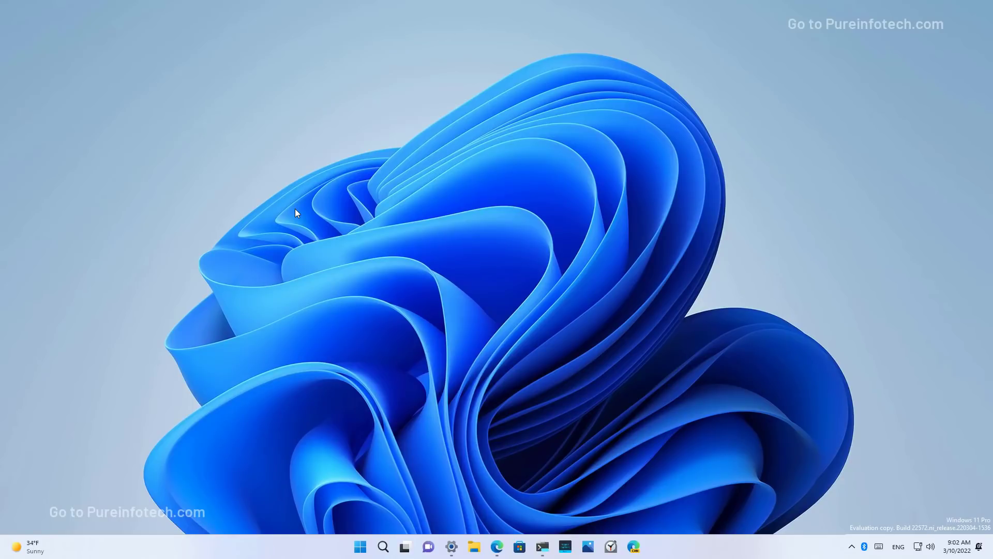
- Launch Family from Start and scroll through its You and Kid members and features
left_click(360, 546)
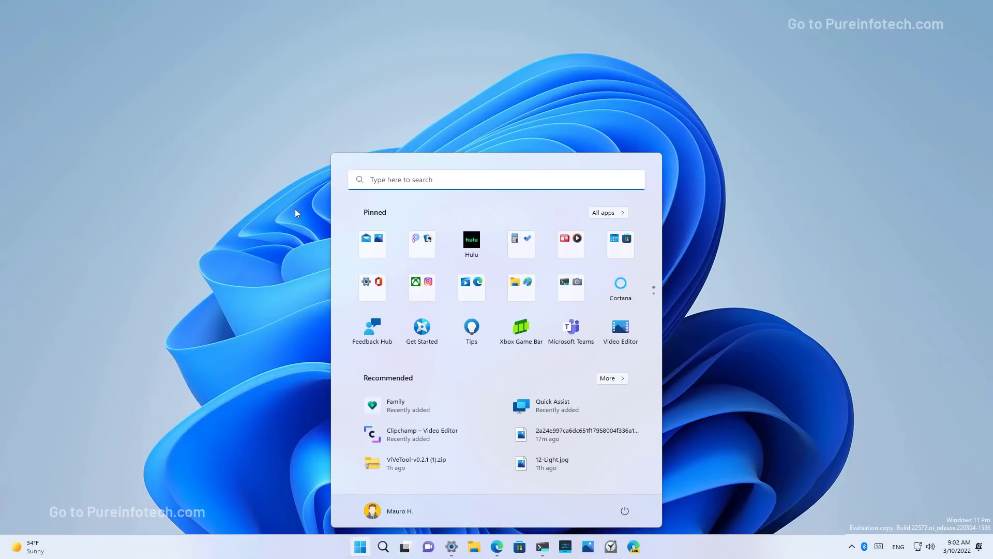
left_click(395, 405)
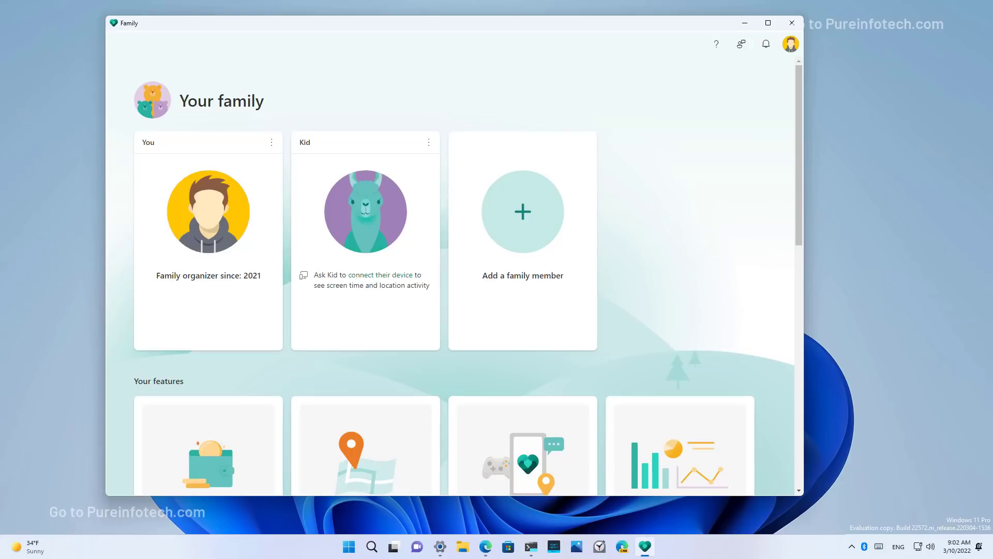
mouse_move(621, 131)
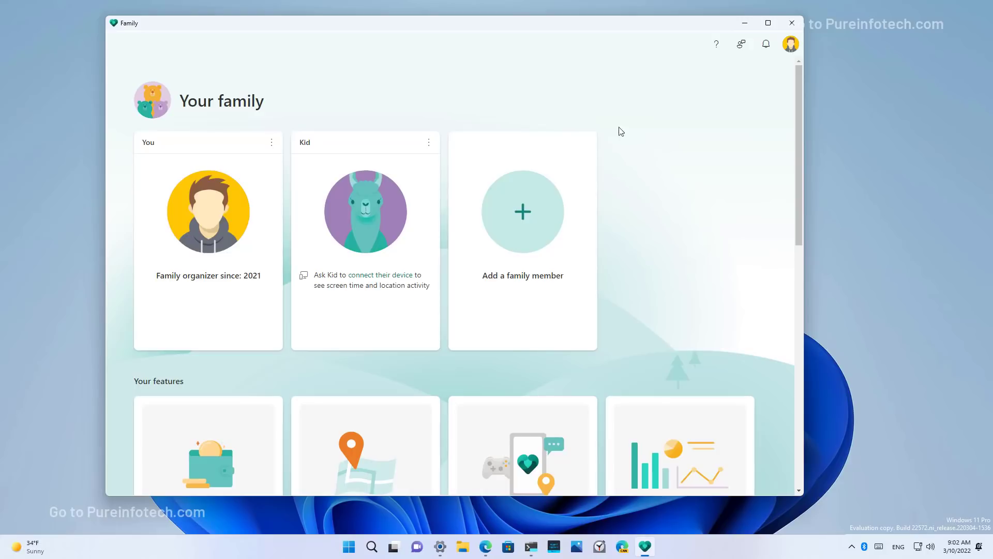
scroll("down", 3)
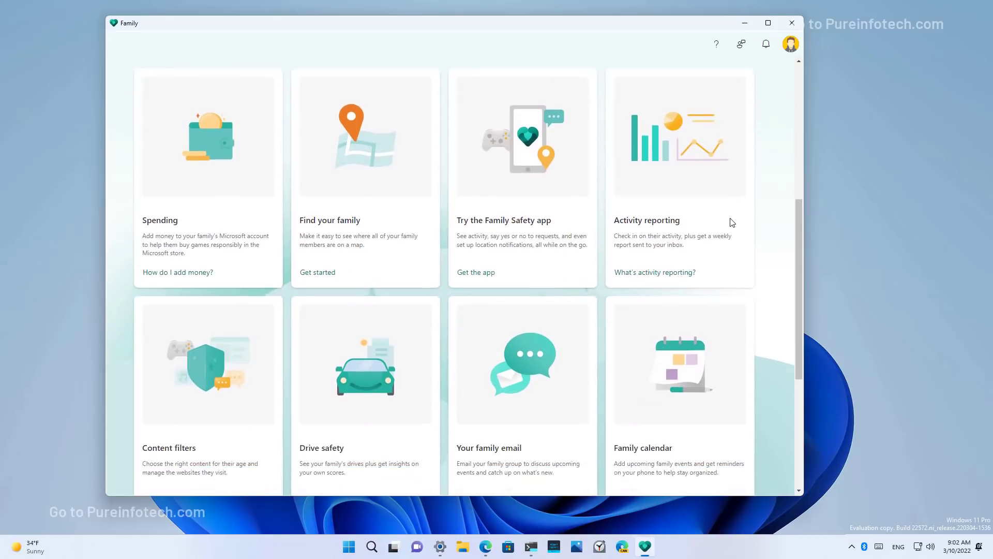
scroll("down", 3)
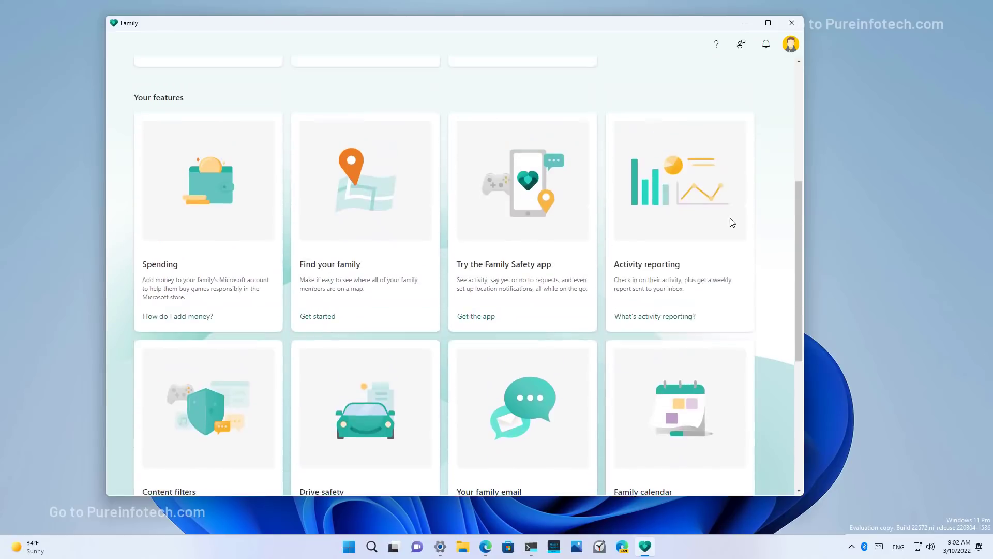
scroll("up", 3)
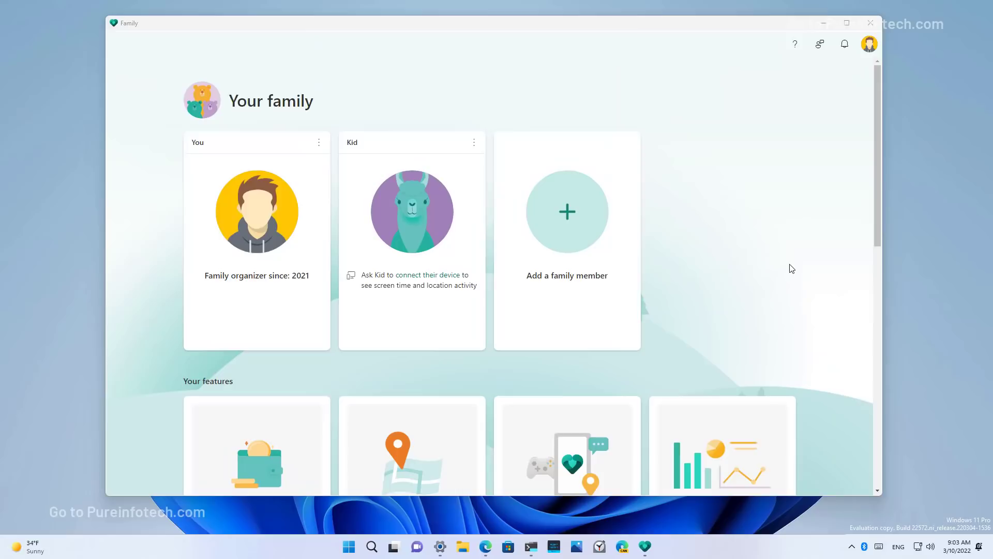
- Bring up the Edge build 22572 article at the New Windows 11 apps section
left_click(485, 546)
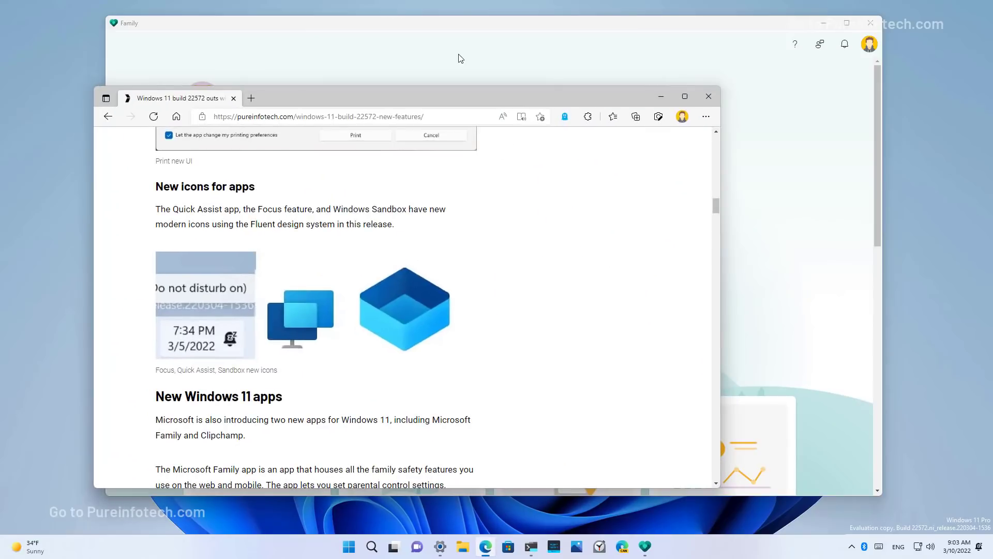
left_click(252, 98)
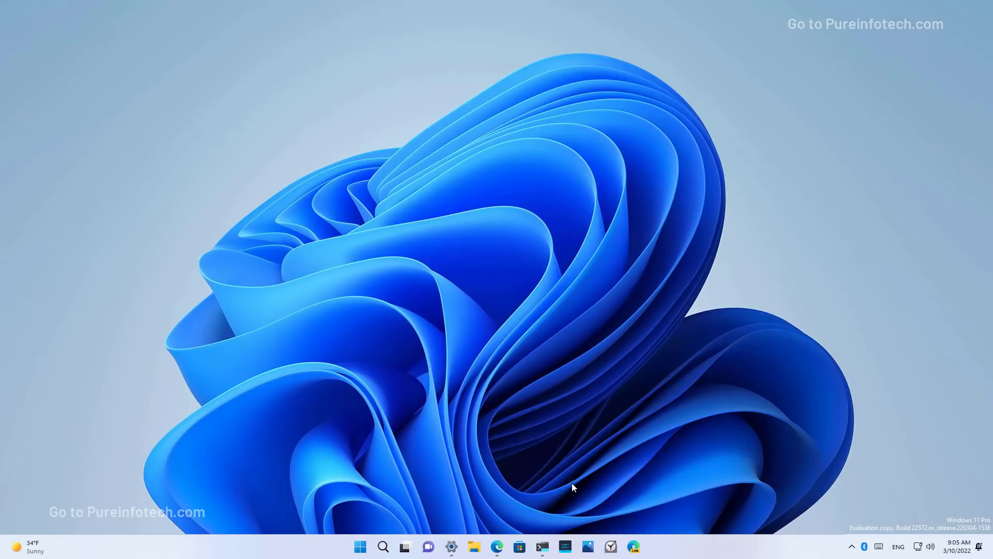
- Launch Clipchamp – Video Editor from Start and show its five Layouts templates
left_click(360, 547)
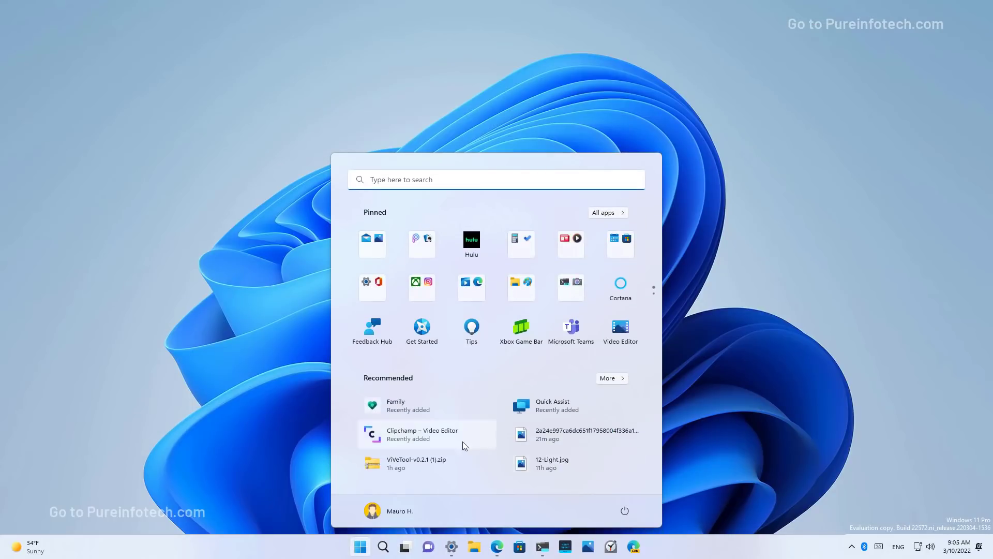
left_click(422, 434)
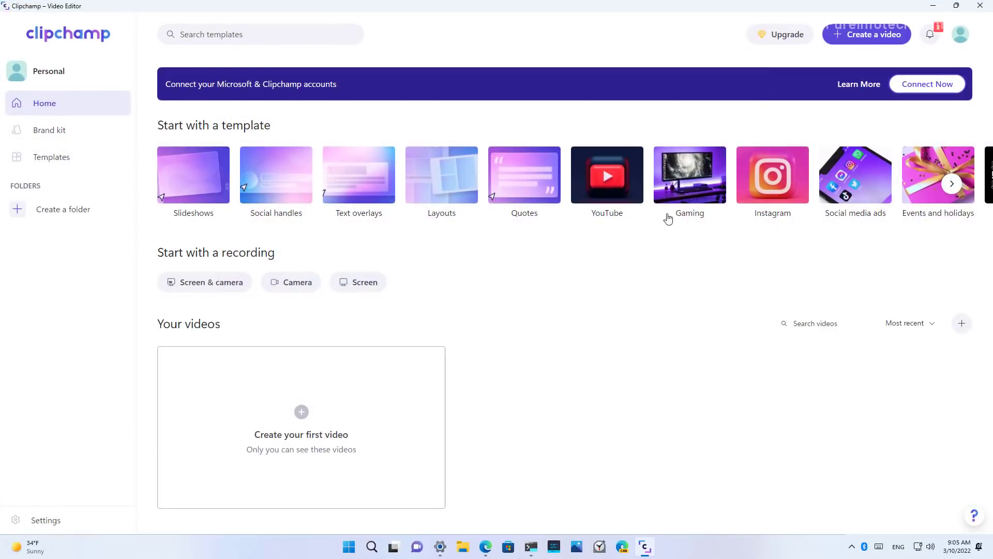
mouse_move(565, 314)
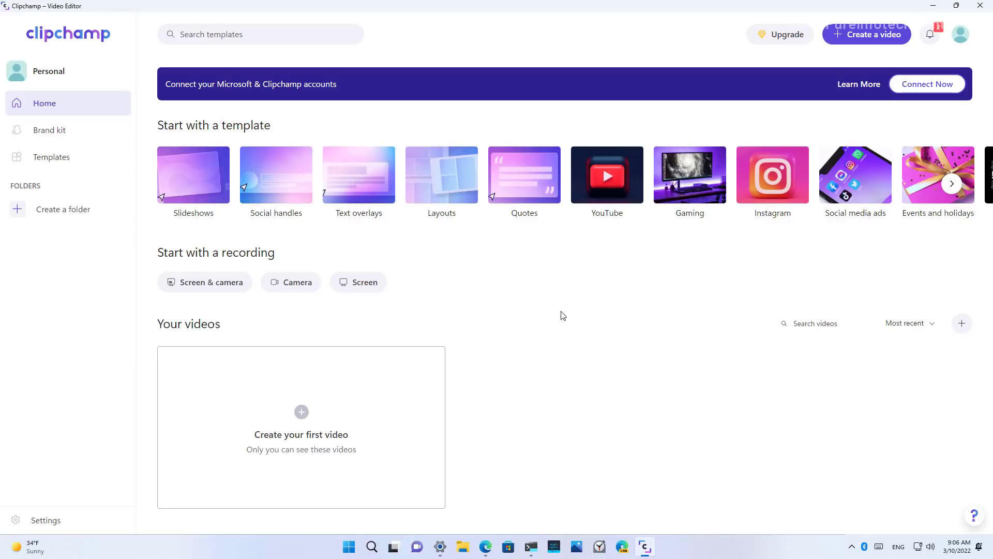
left_click(441, 174)
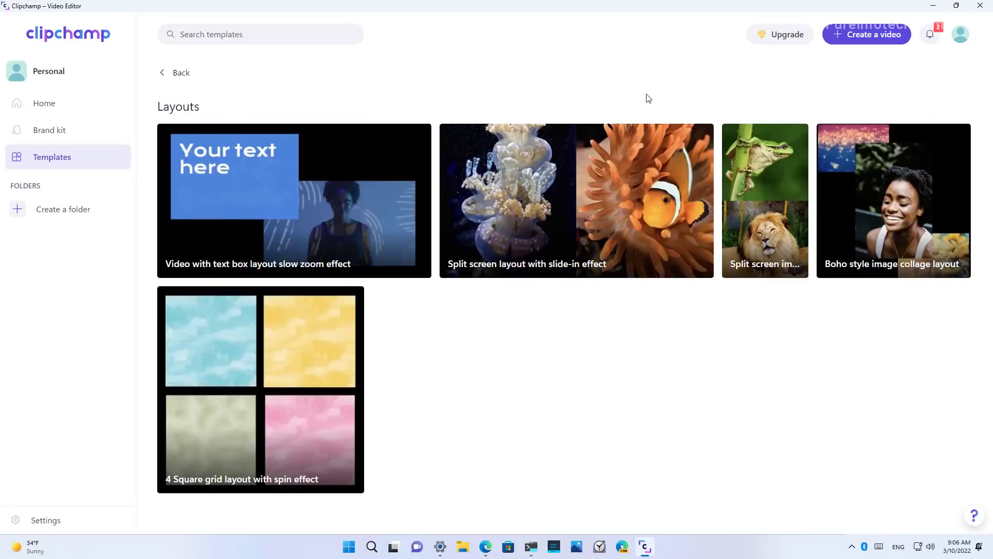
mouse_move(782, 40)
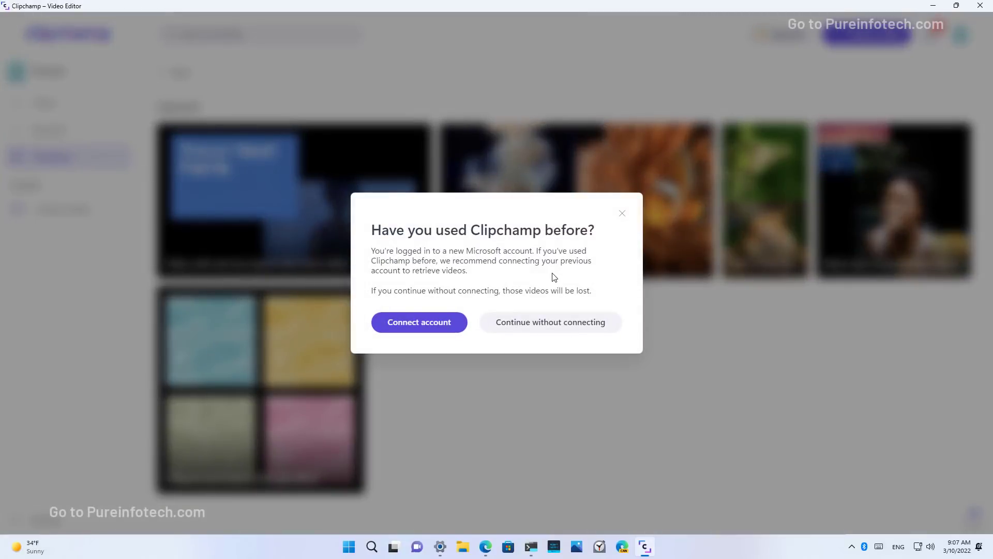
mouse_move(621, 214)
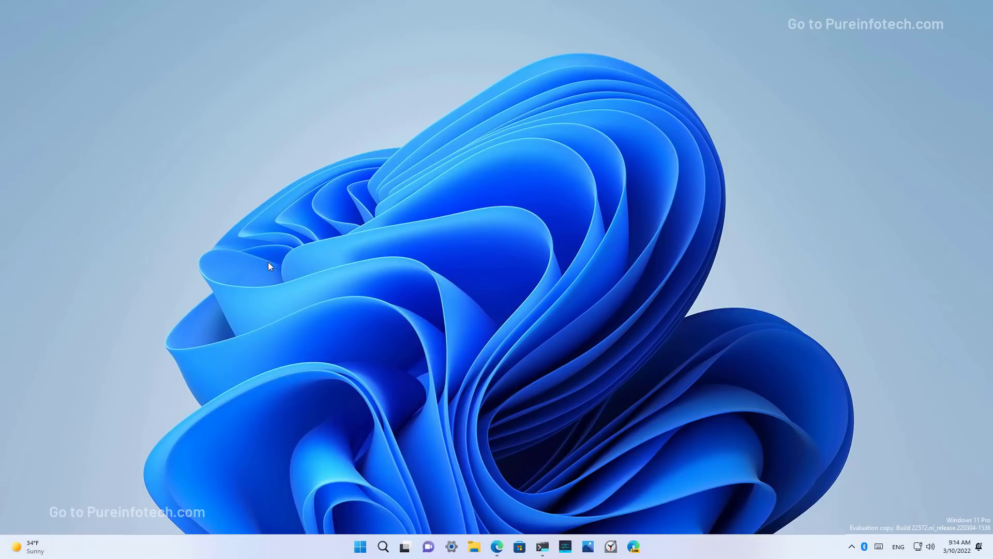
- Show the Accounts page in Settings, then move on to Windows Update
left_click(451, 546)
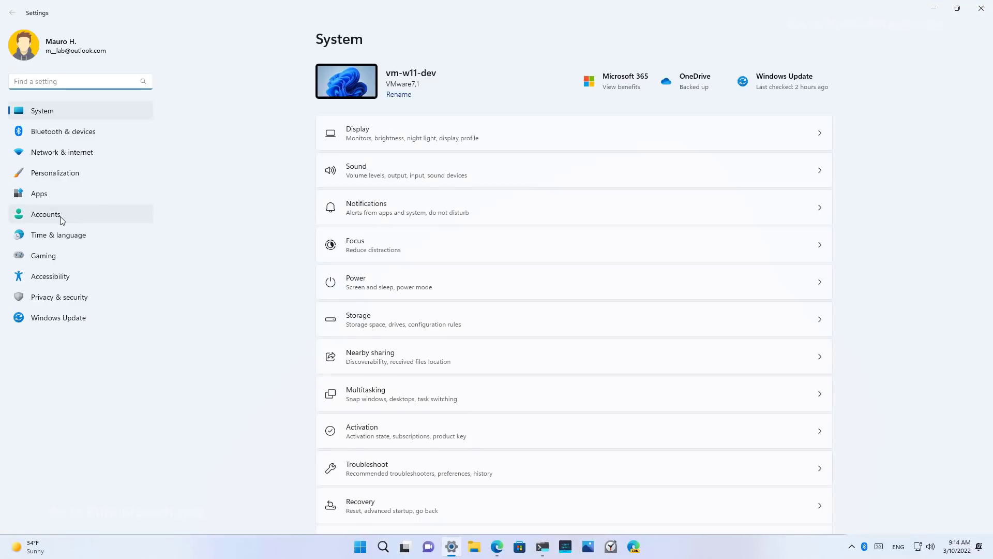
left_click(46, 214)
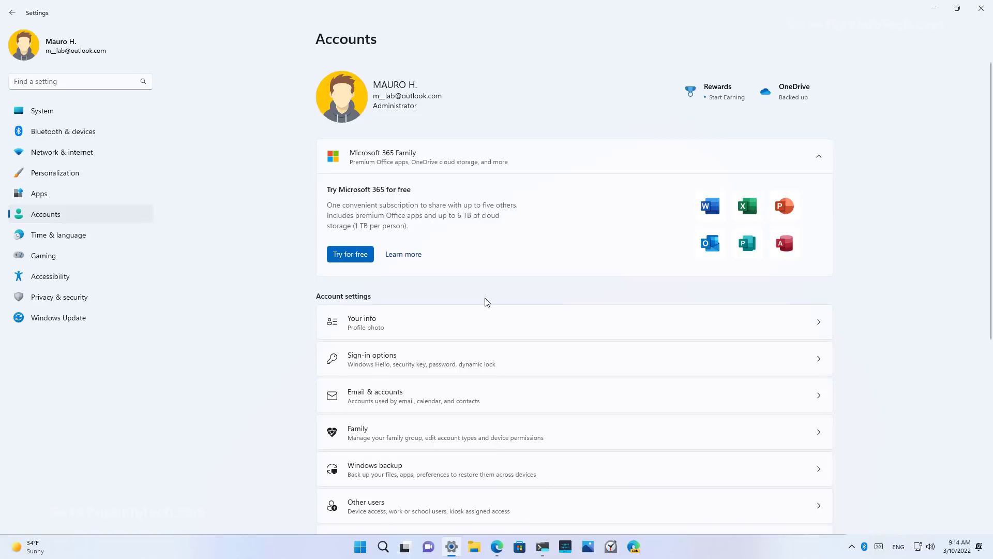
mouse_move(523, 299)
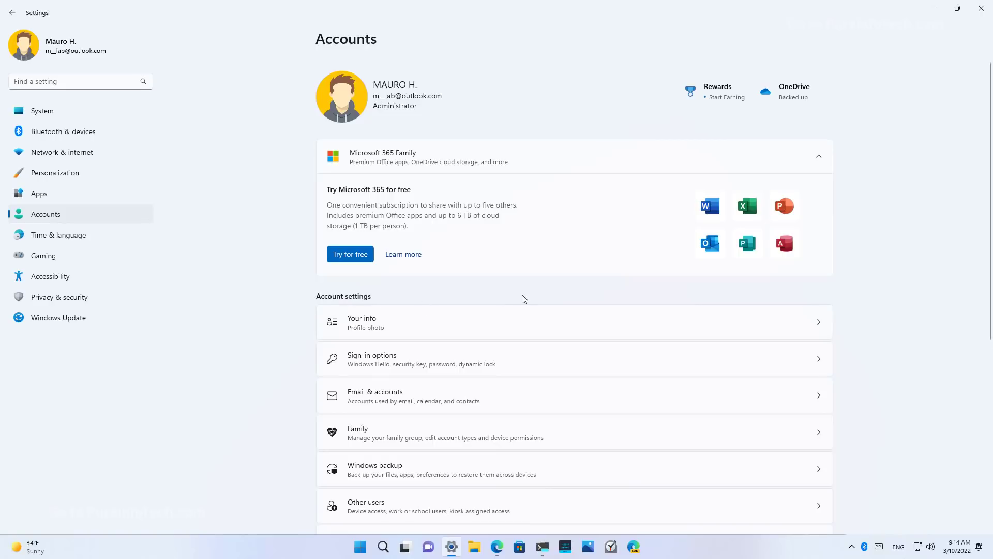
left_click(57, 317)
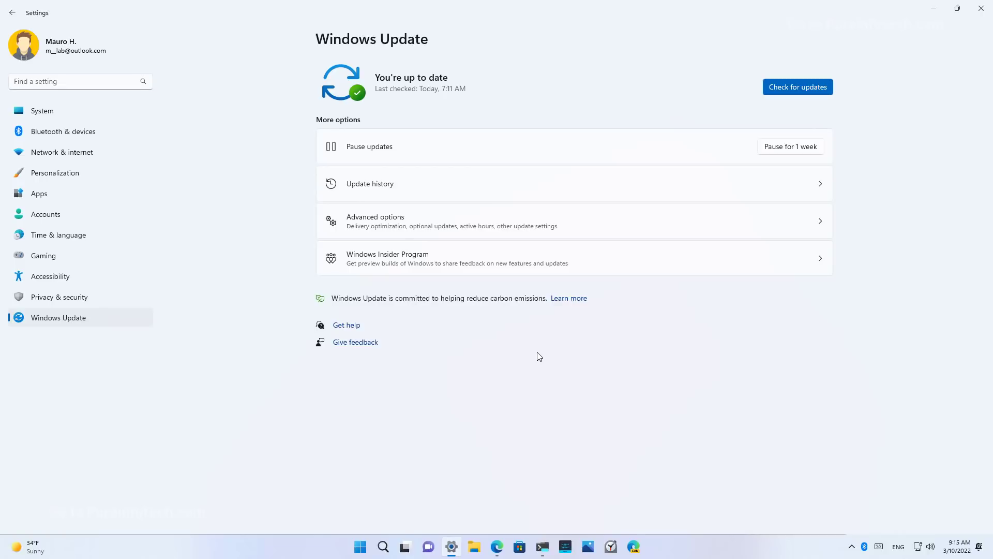
mouse_move(314, 301)
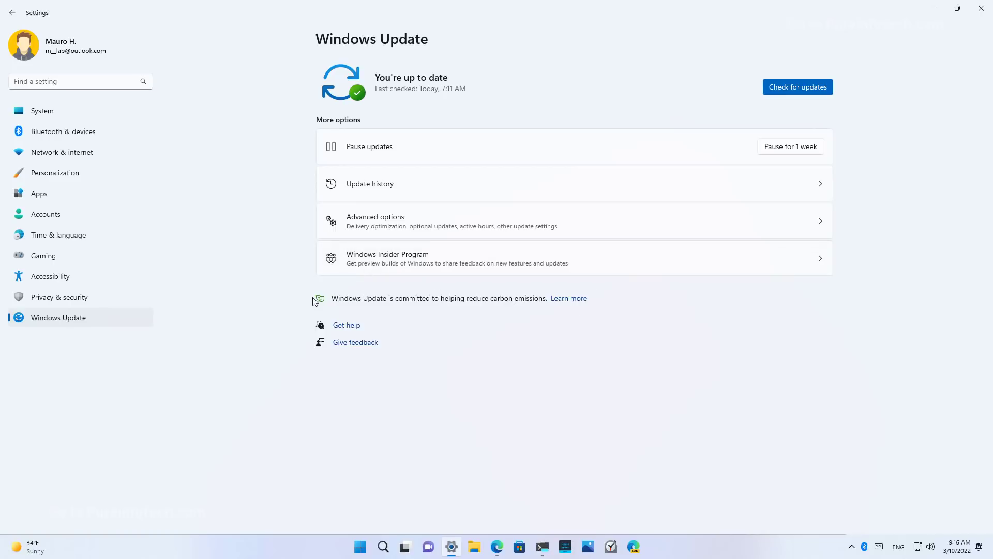
mouse_move(447, 318)
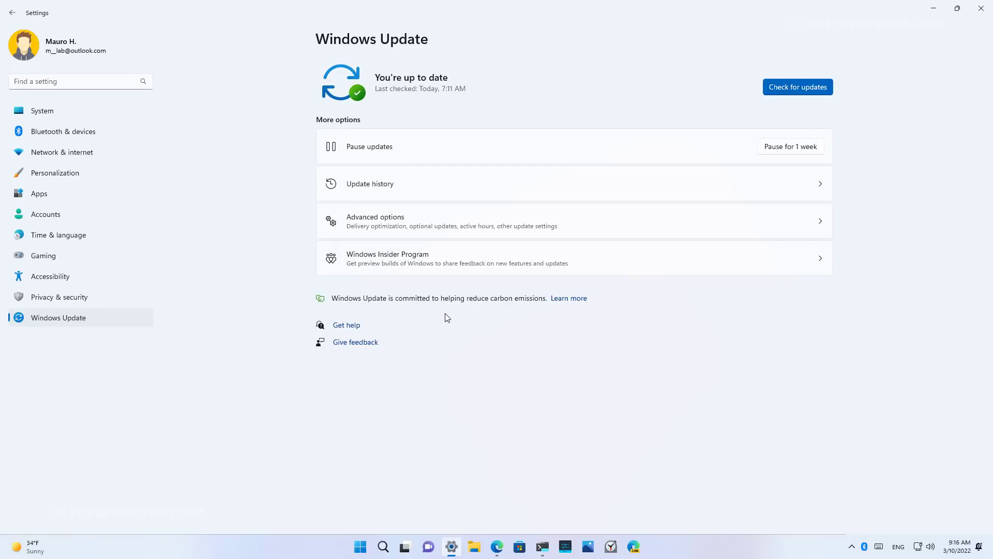